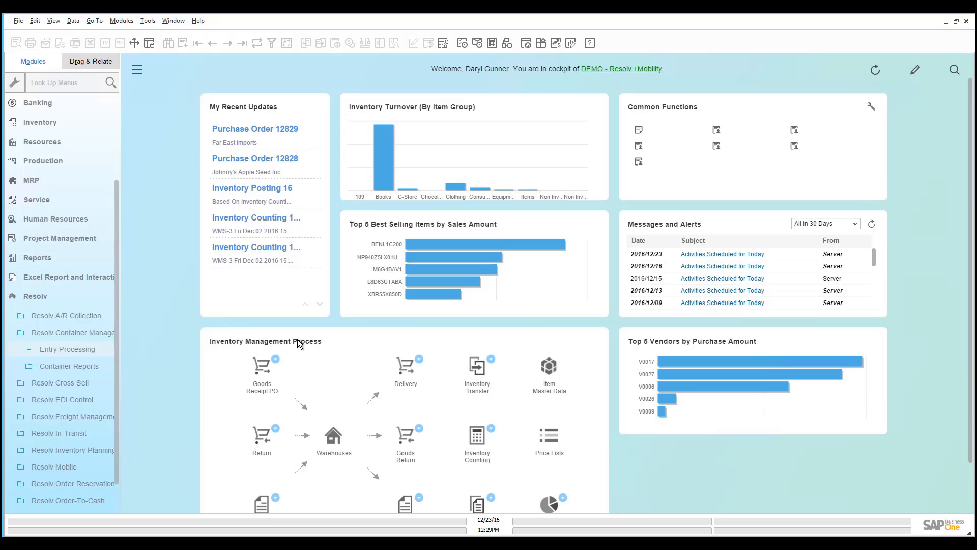
{"action": "mouse_move", "coordinate": [144, 327]}
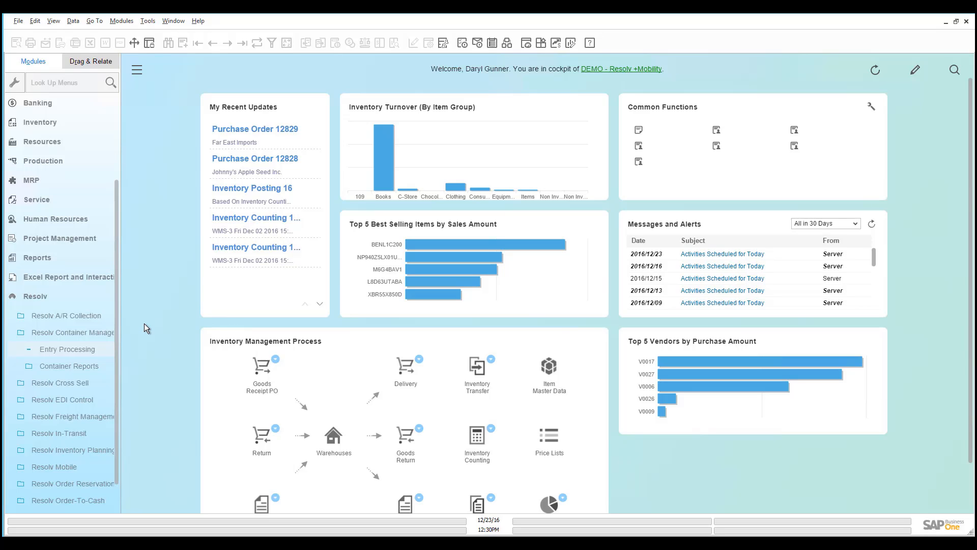
{"action": "mouse_move", "coordinate": [165, 318]}
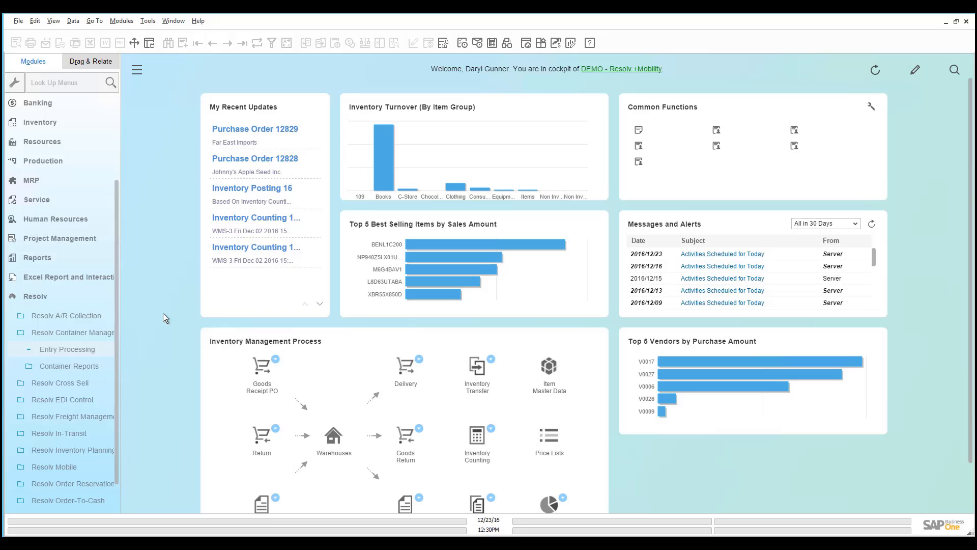
{"action": "mouse_move", "coordinate": [177, 285]}
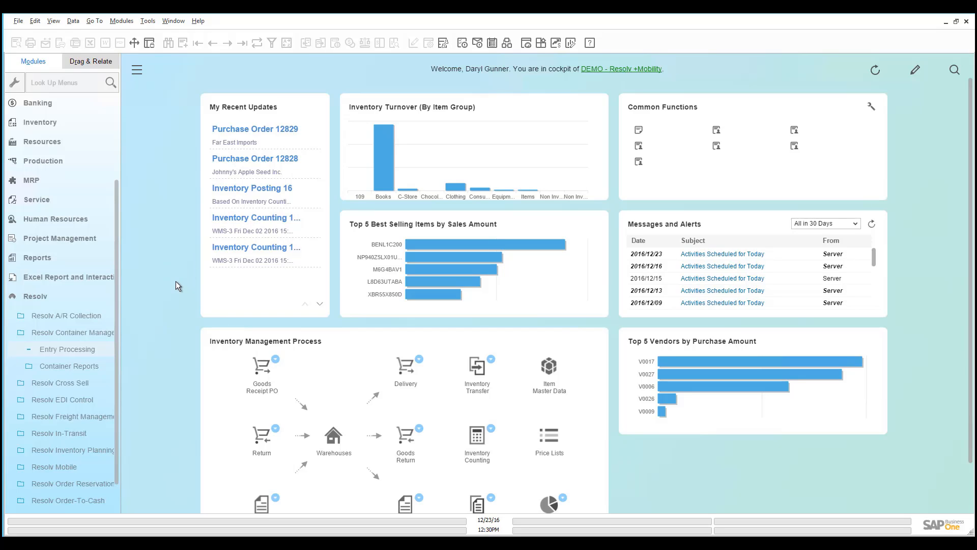
{"action": "mouse_move", "coordinate": [59, 356]}
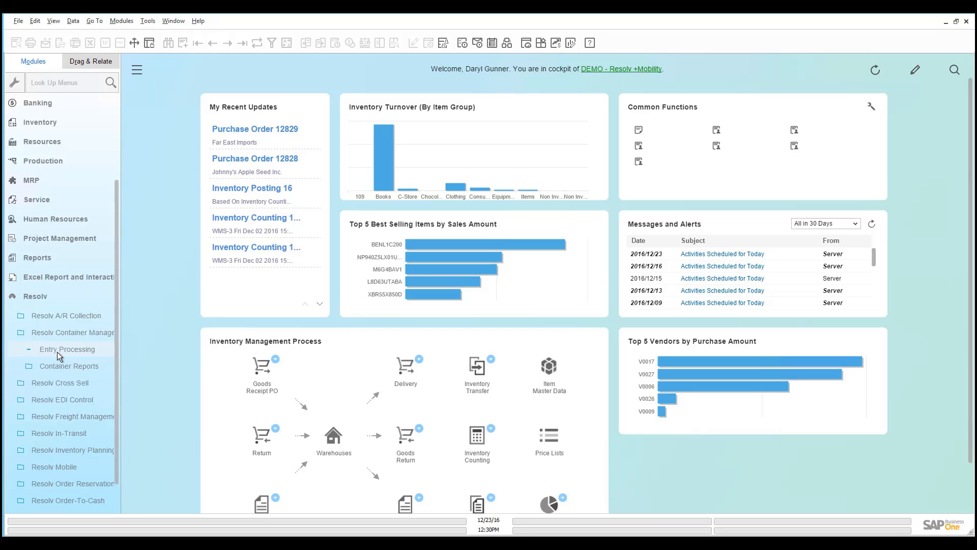
Step: Load container shipment 49 (carrier COSCO) with its twelve PO item rows in Entry Processing
{"action": "left_click", "coordinate": [67, 349]}
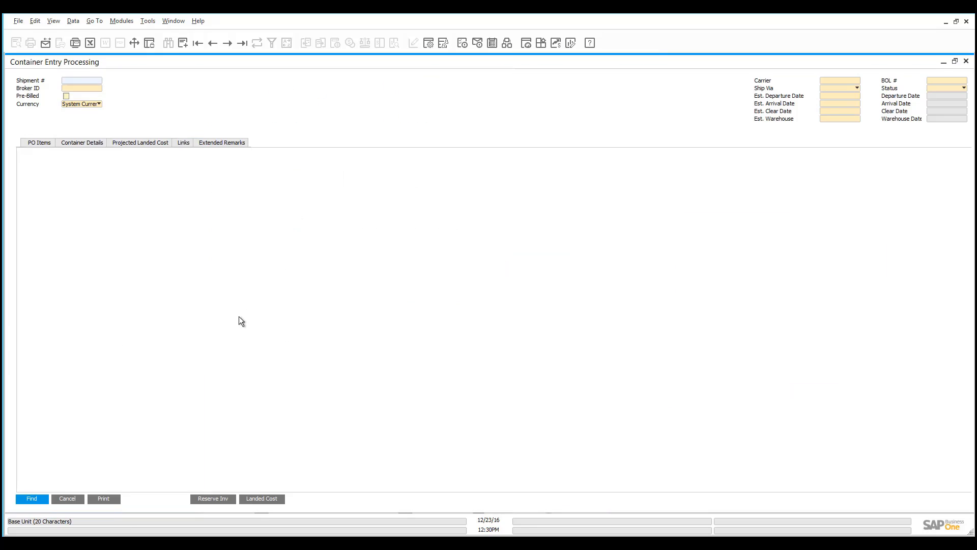
{"action": "left_click", "coordinate": [31, 499]}
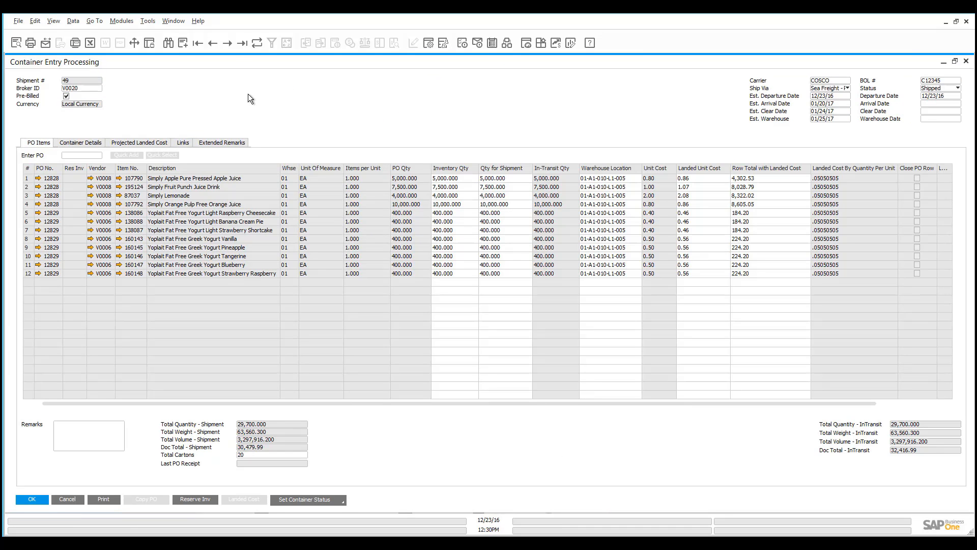
{"action": "mouse_move", "coordinate": [153, 76]}
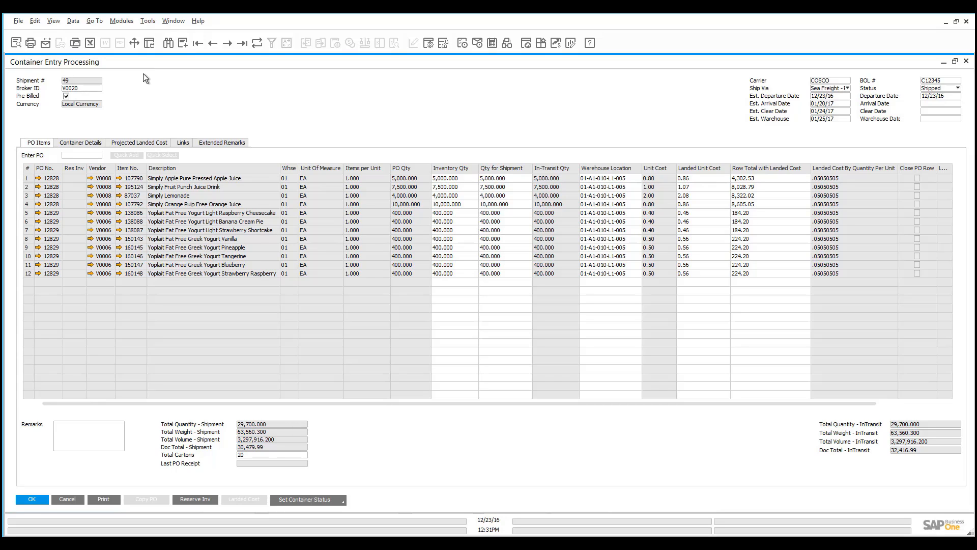
{"action": "mouse_move", "coordinate": [82, 188]}
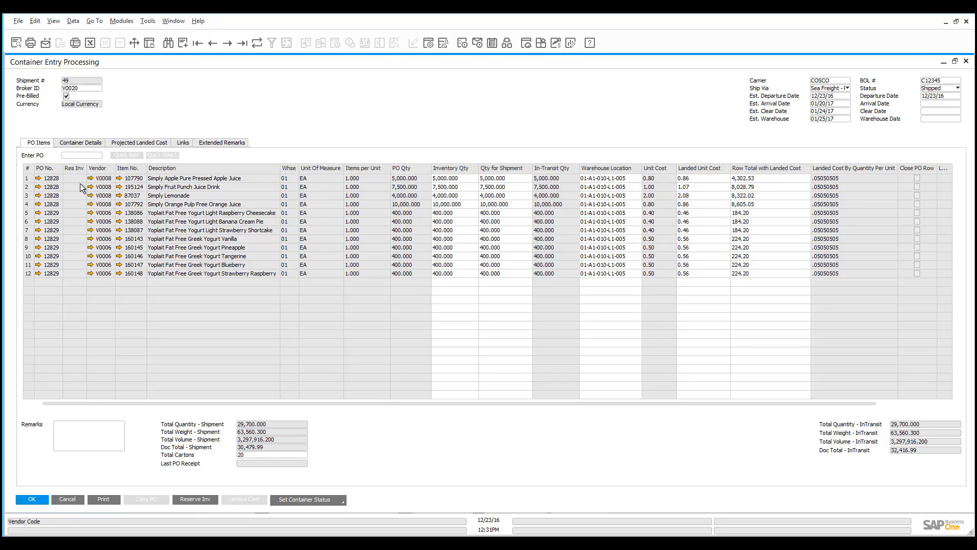
{"action": "mouse_move", "coordinate": [103, 188]}
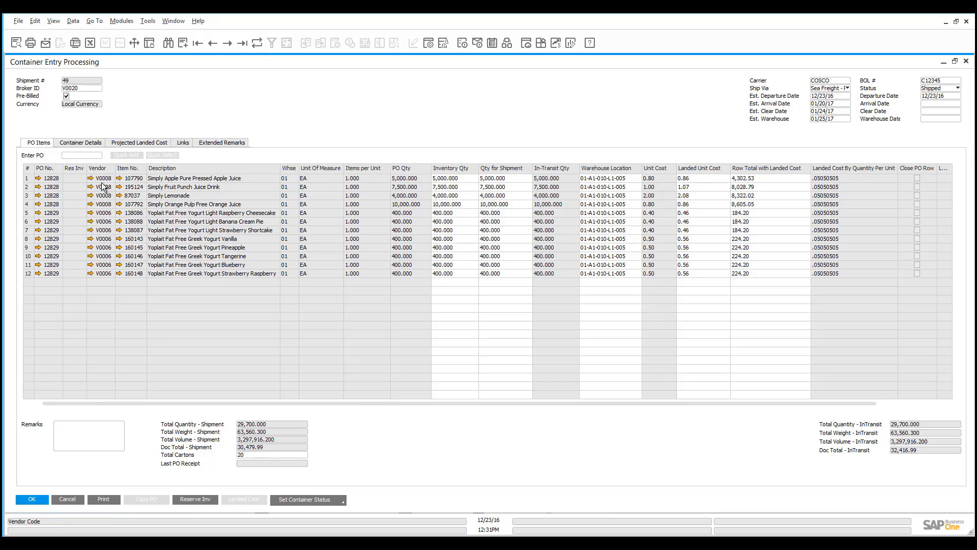
{"action": "mouse_move", "coordinate": [105, 238]}
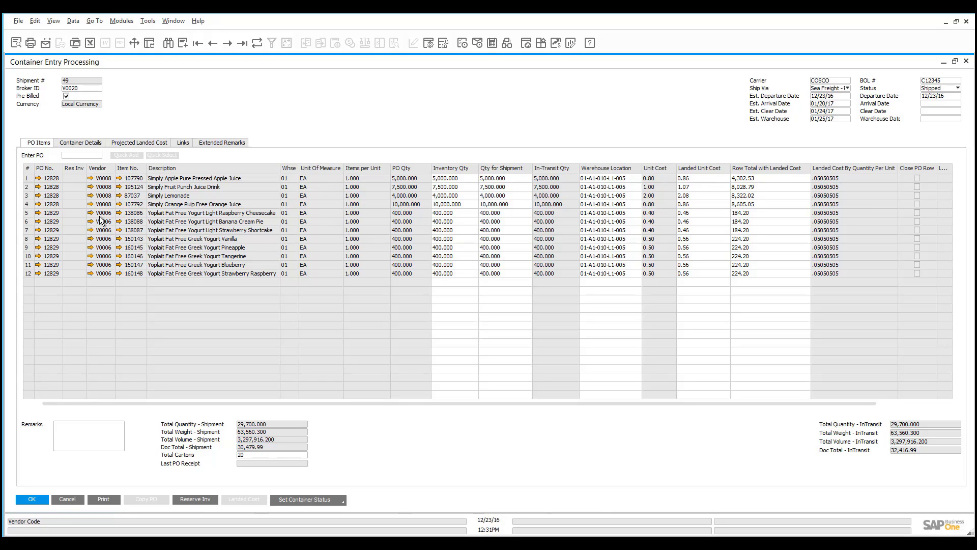
Step: View shipment 49's container details in Container View, listing items in 40' high-cube TN12345
{"action": "left_click", "coordinate": [85, 142]}
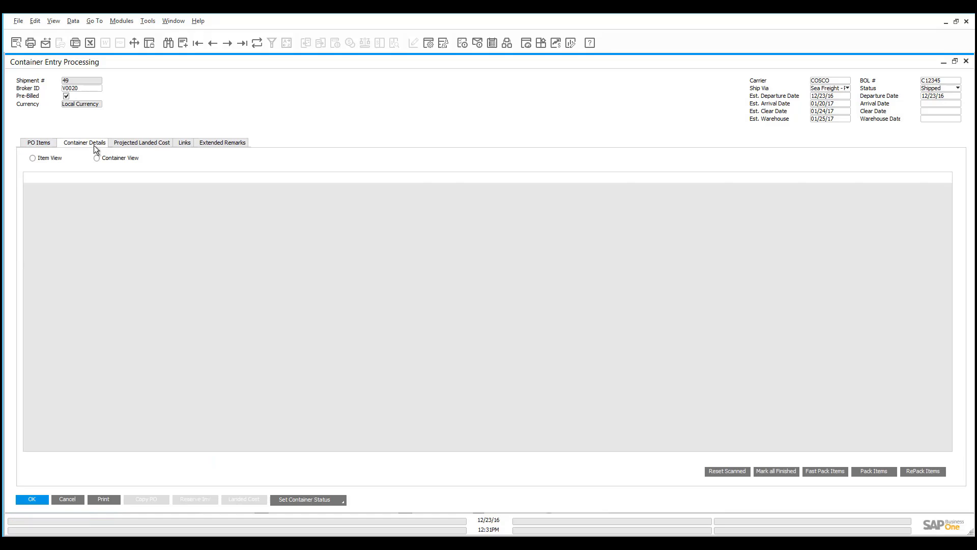
{"action": "left_click", "coordinate": [97, 158]}
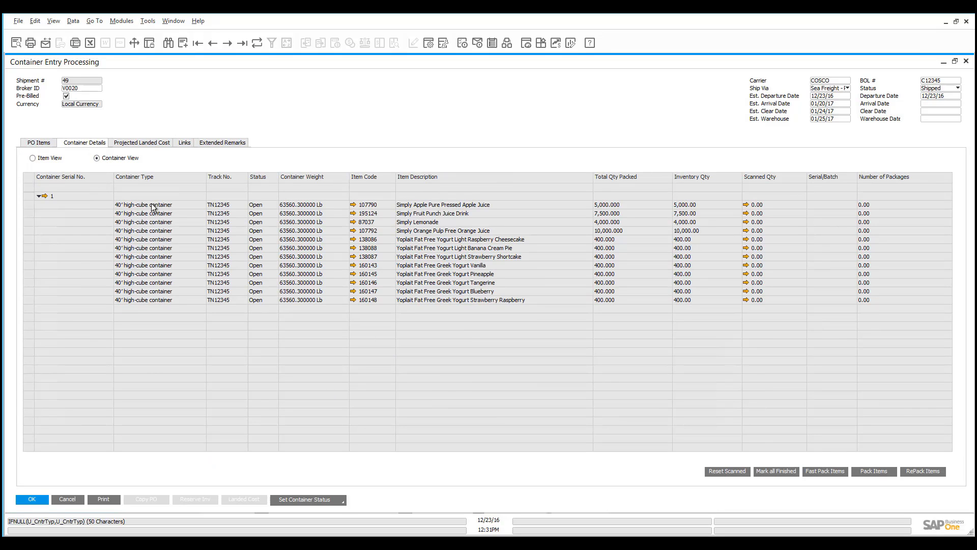
{"action": "mouse_move", "coordinate": [154, 273]}
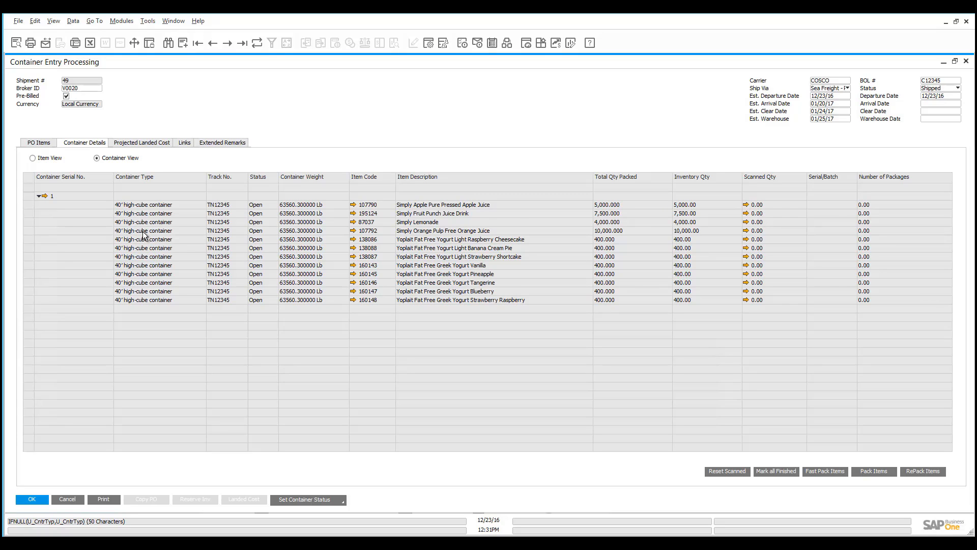
{"action": "mouse_move", "coordinate": [150, 203]}
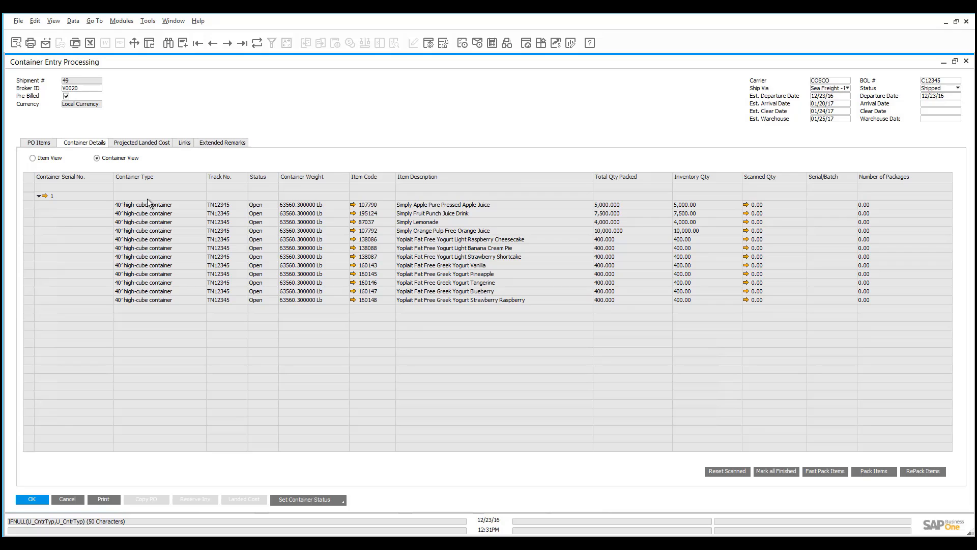
{"action": "mouse_move", "coordinate": [139, 154]}
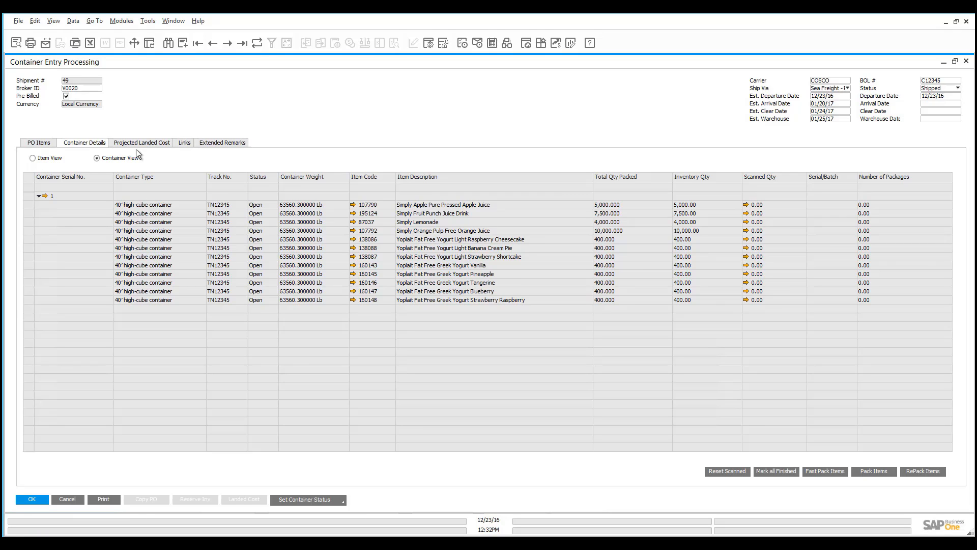
Step: Add the pre-defined Shipping & Insurance cost set to shipment 49's projected landed costs
{"action": "left_click", "coordinate": [142, 143]}
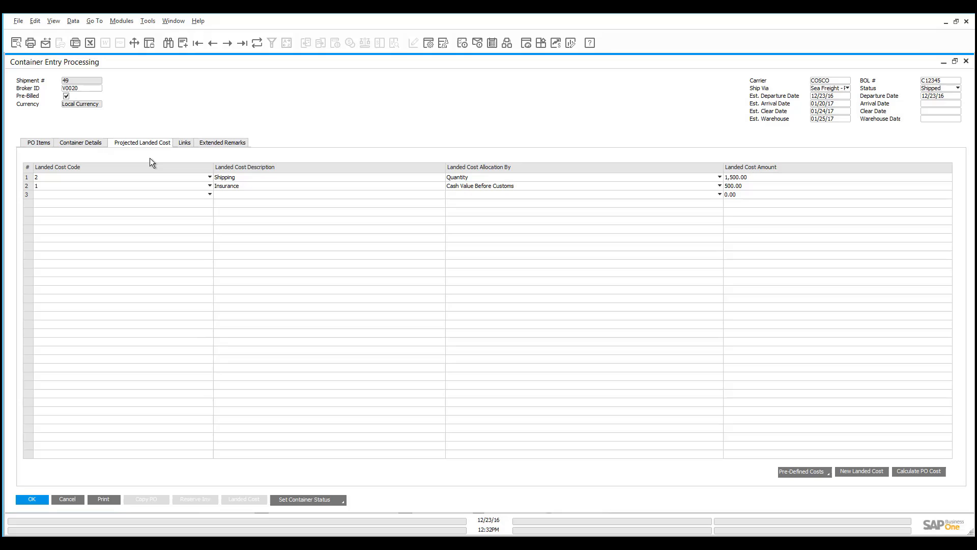
{"action": "mouse_move", "coordinate": [223, 189]}
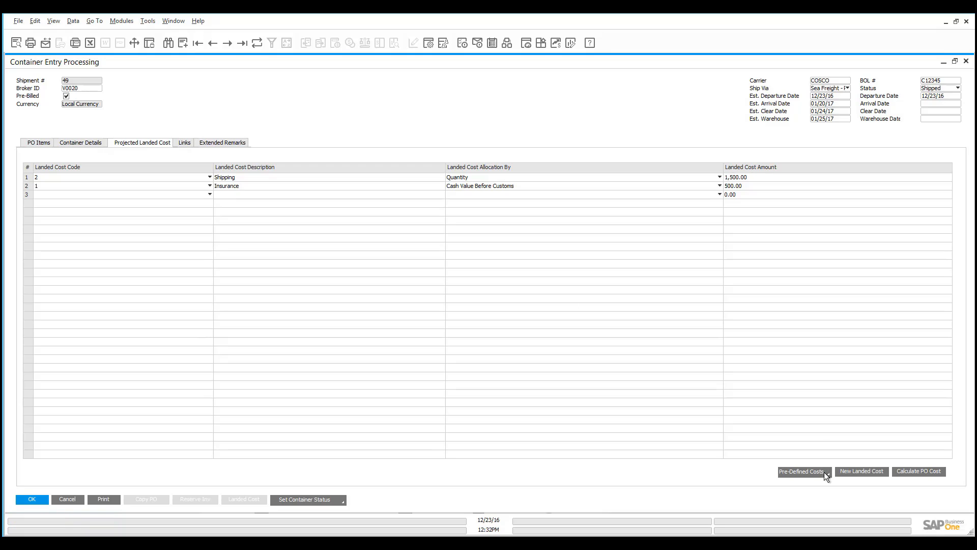
{"action": "left_click", "coordinate": [801, 472]}
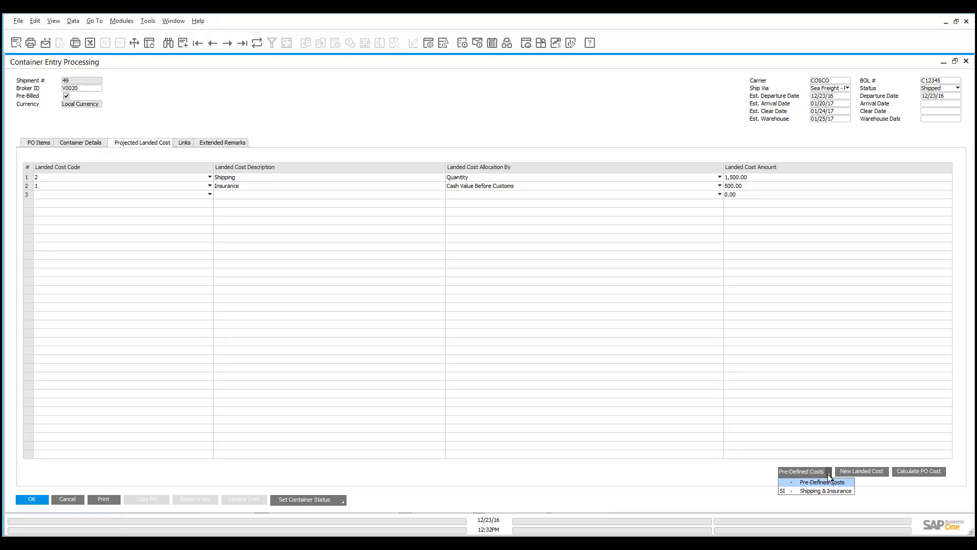
{"action": "mouse_move", "coordinate": [817, 491]}
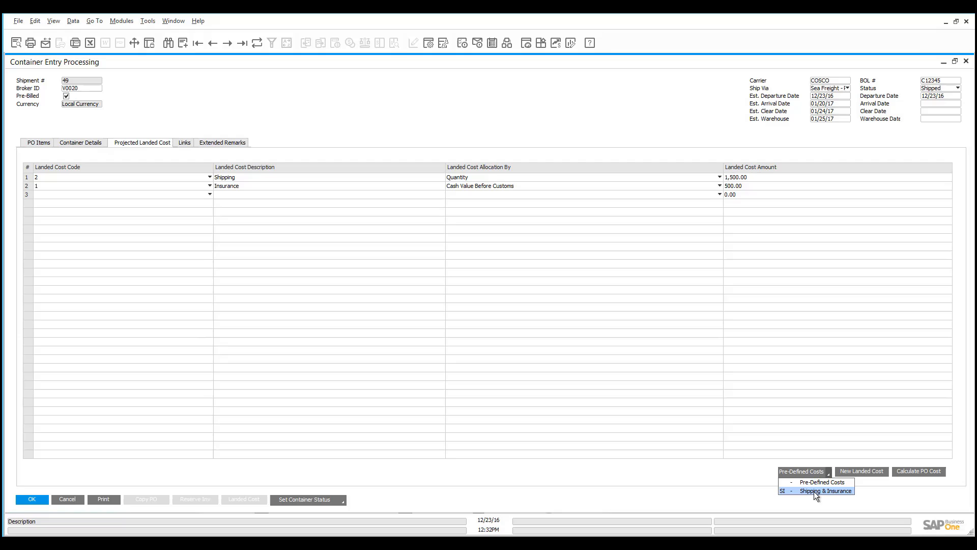
{"action": "left_click", "coordinate": [822, 490]}
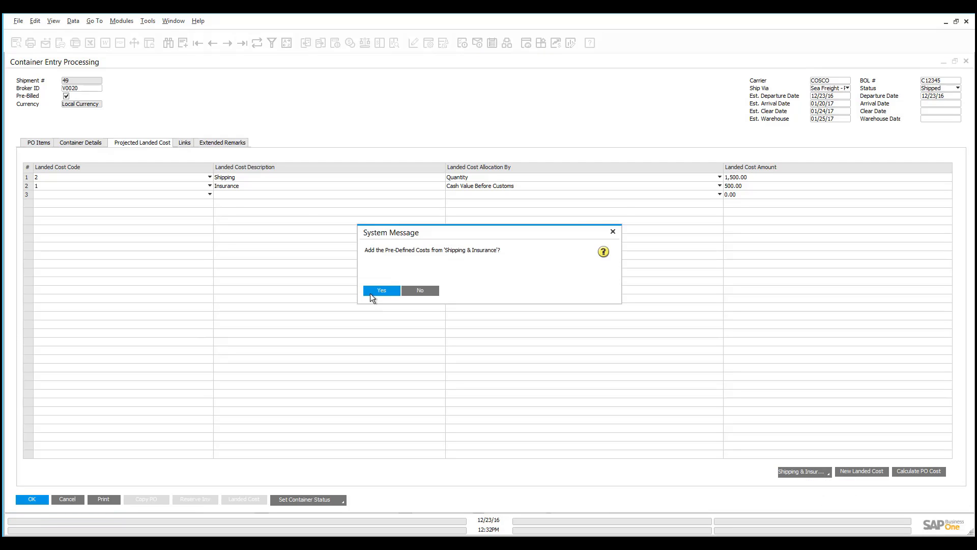
{"action": "left_click", "coordinate": [380, 290]}
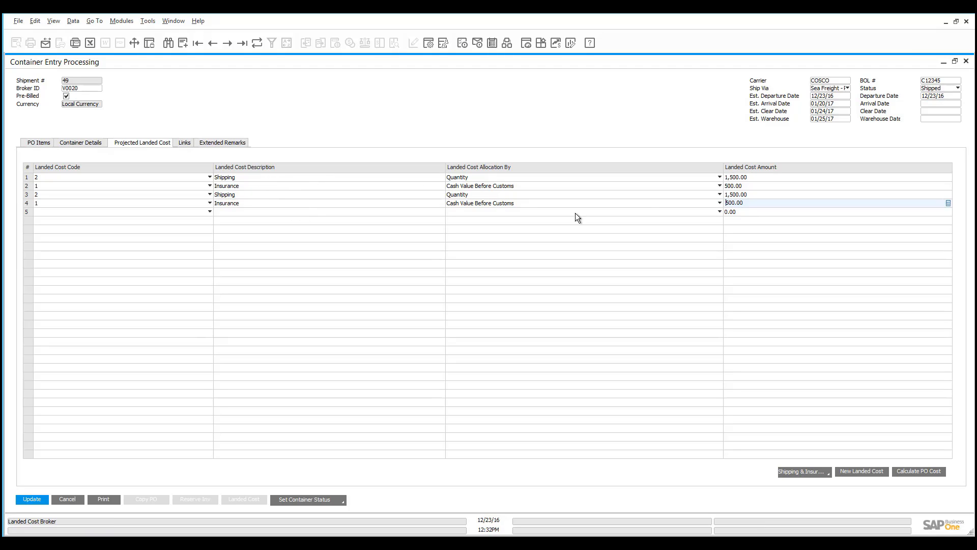
{"action": "mouse_move", "coordinate": [305, 188]}
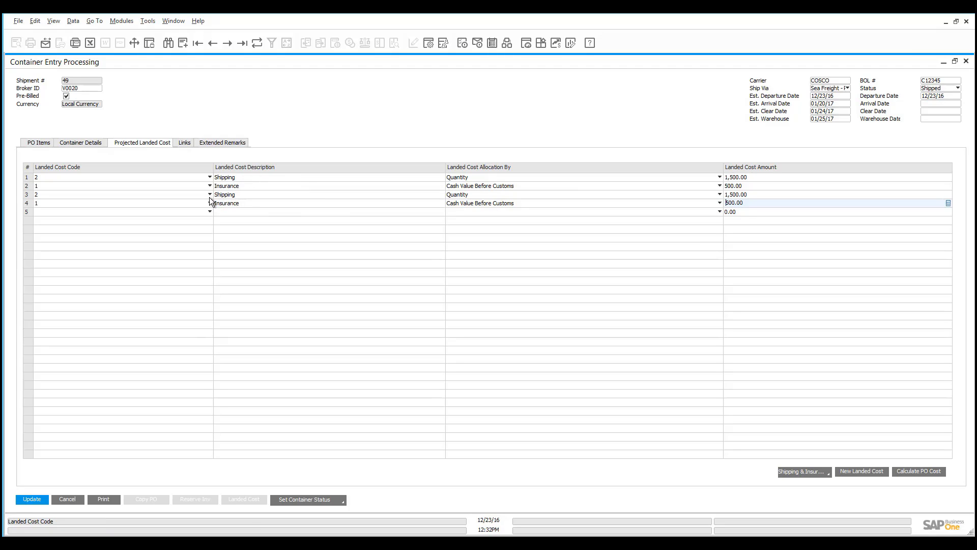
Step: Make row 3 a Demurrage cost allocated by Quantity with amount 2,000
{"action": "left_click", "coordinate": [209, 202]}
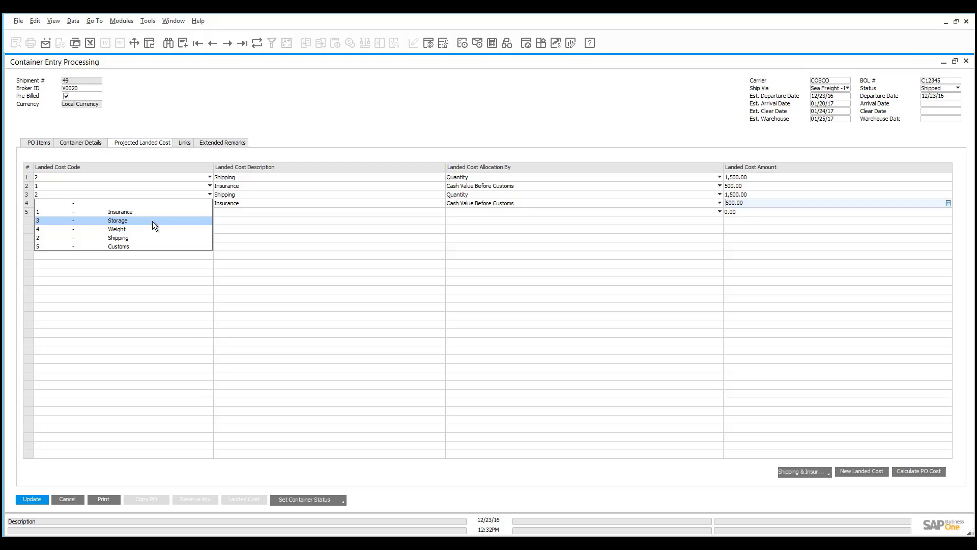
{"action": "left_click", "coordinate": [117, 219]}
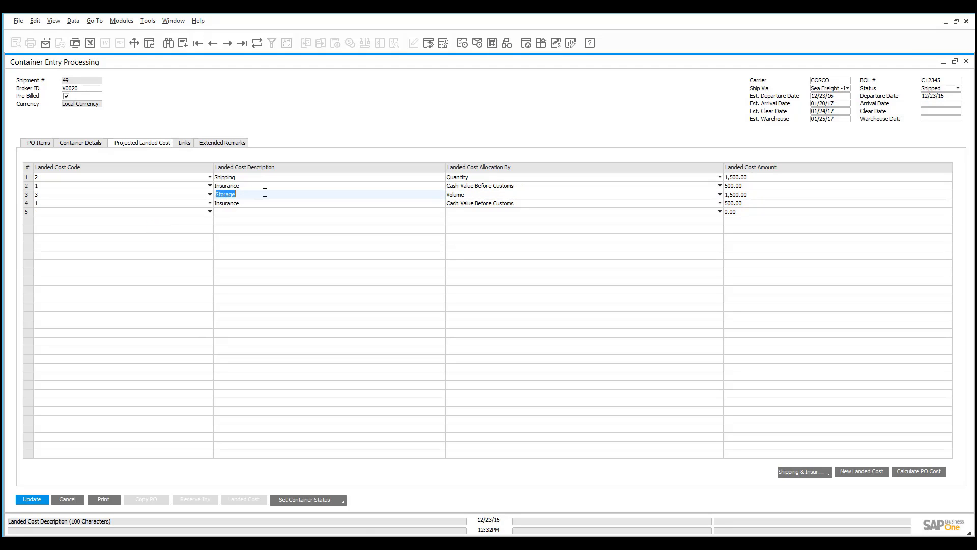
{"action": "type", "text": "Demurrage"}
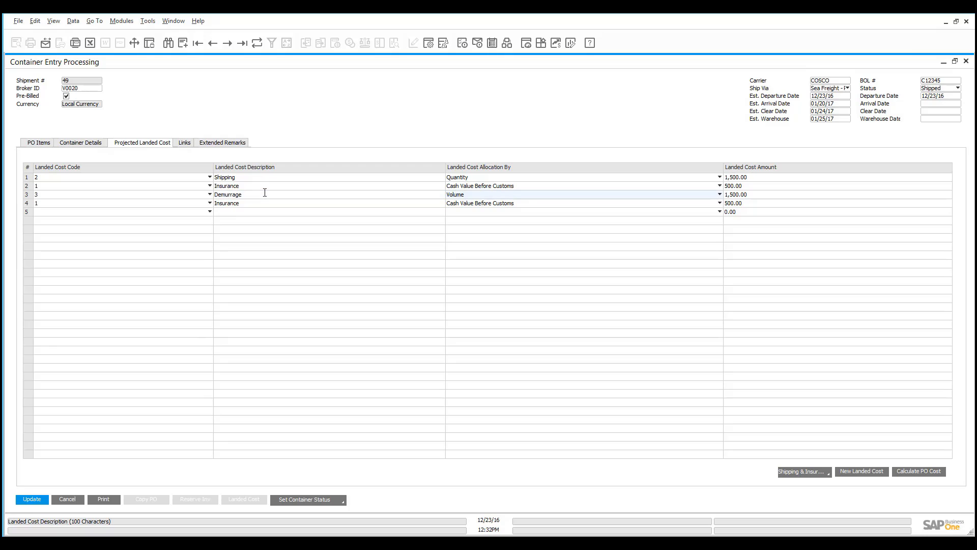
{"action": "mouse_move", "coordinate": [274, 202]}
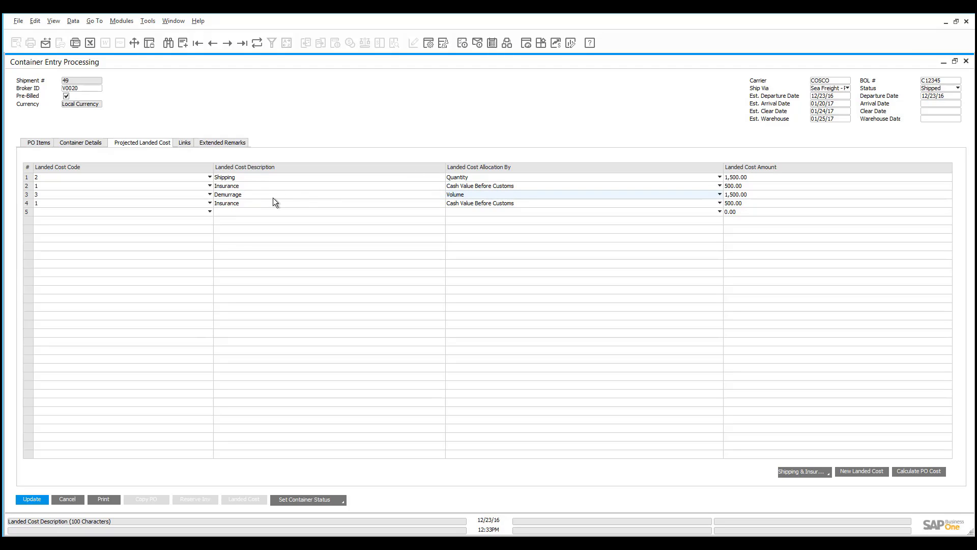
{"action": "mouse_move", "coordinate": [248, 200]}
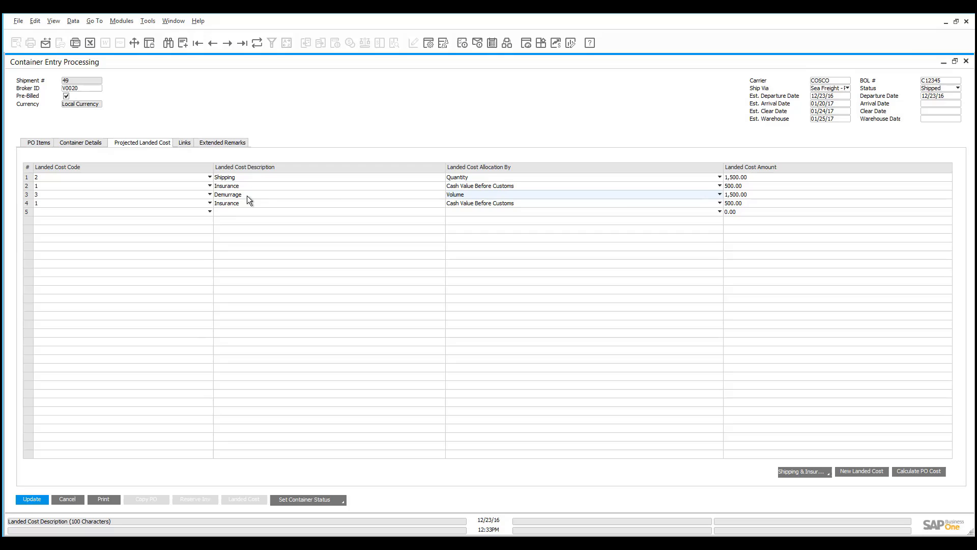
{"action": "left_click", "coordinate": [717, 194]}
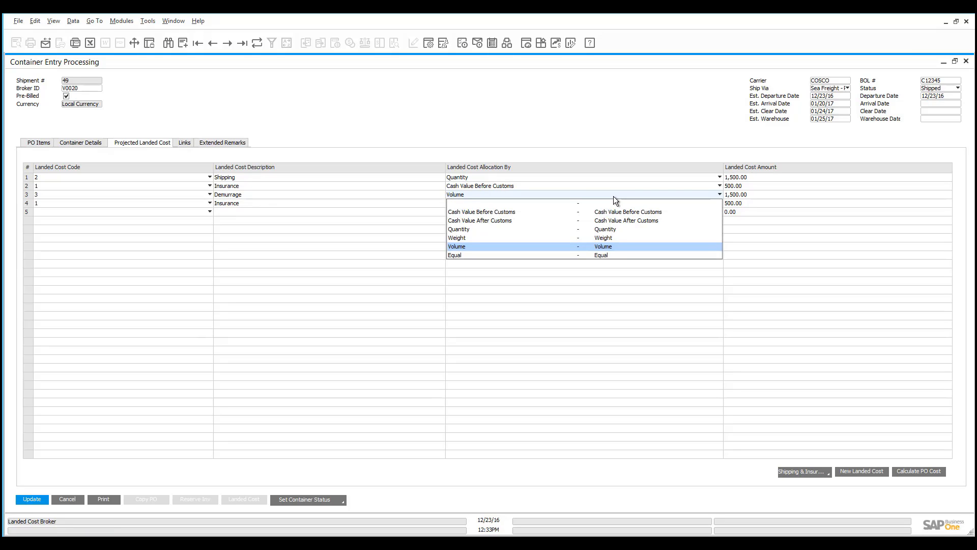
{"action": "mouse_move", "coordinate": [598, 214]}
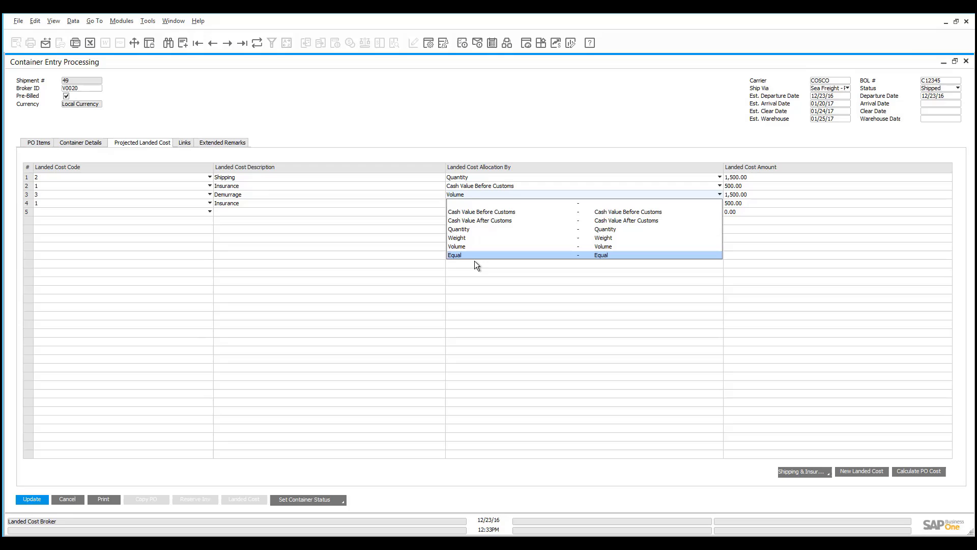
{"action": "mouse_move", "coordinate": [473, 264]}
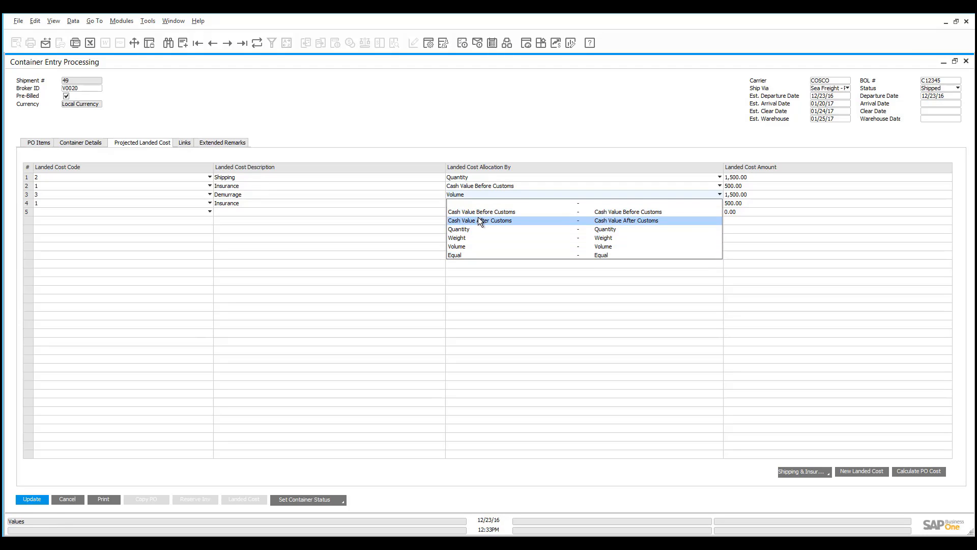
{"action": "left_click", "coordinate": [458, 229]}
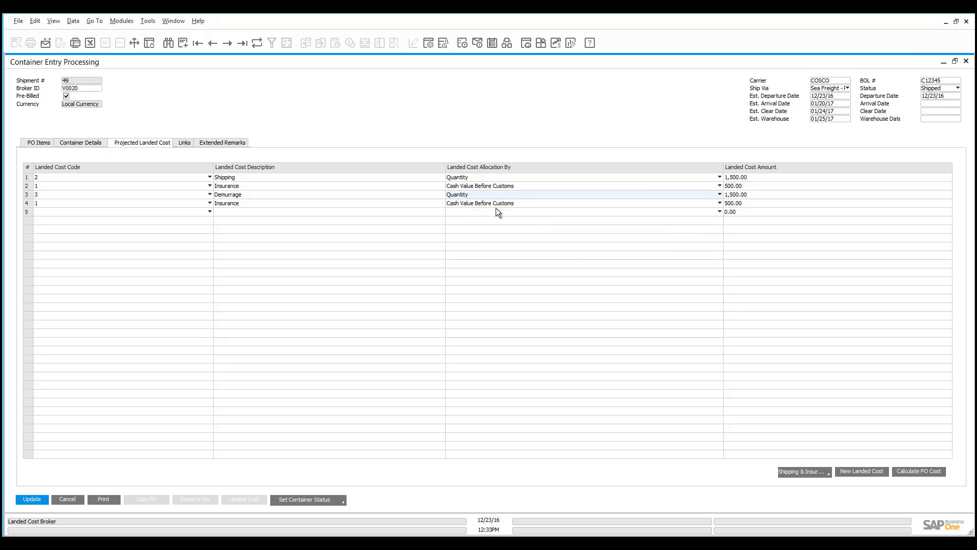
{"action": "left_click", "coordinate": [736, 194]}
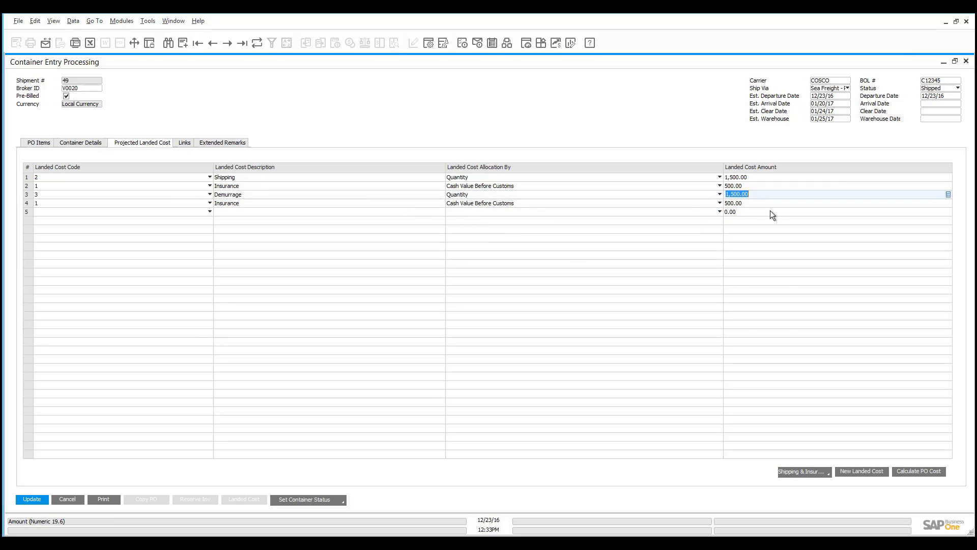
{"action": "type", "text": "200"}
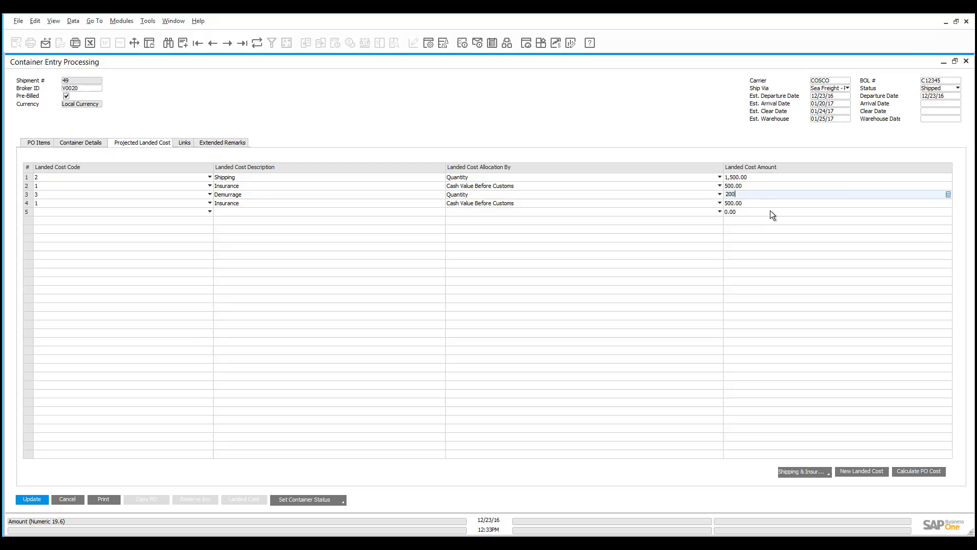
{"action": "left_click", "coordinate": [208, 211]}
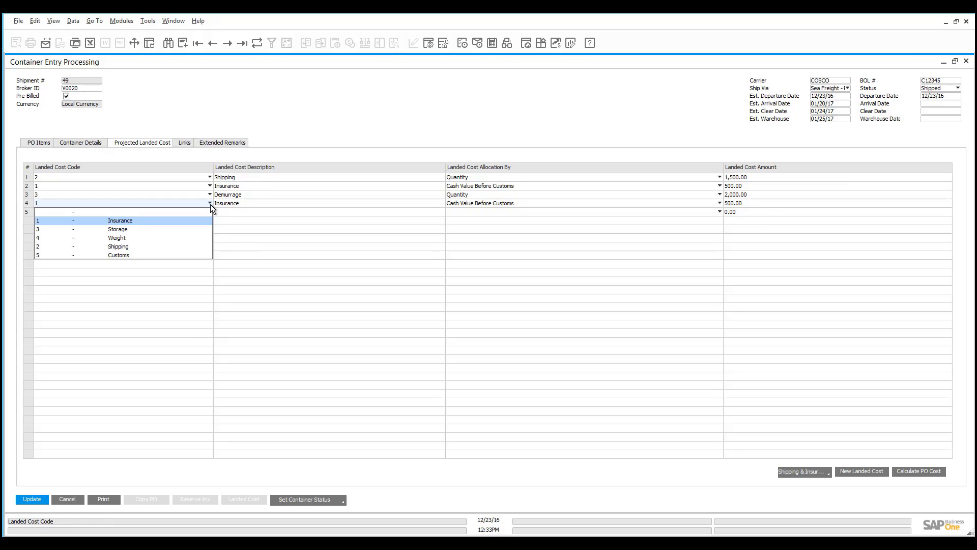
Step: Make row 4 a Shipping-coded In-land Freight charge of 750, then return to the PO Items
{"action": "left_click", "coordinate": [118, 245]}
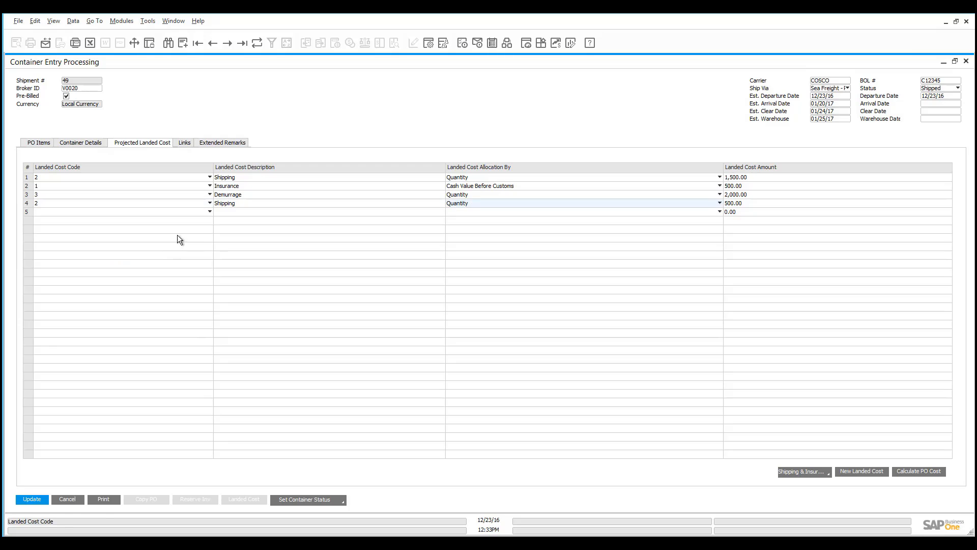
{"action": "double_click", "coordinate": [223, 202]}
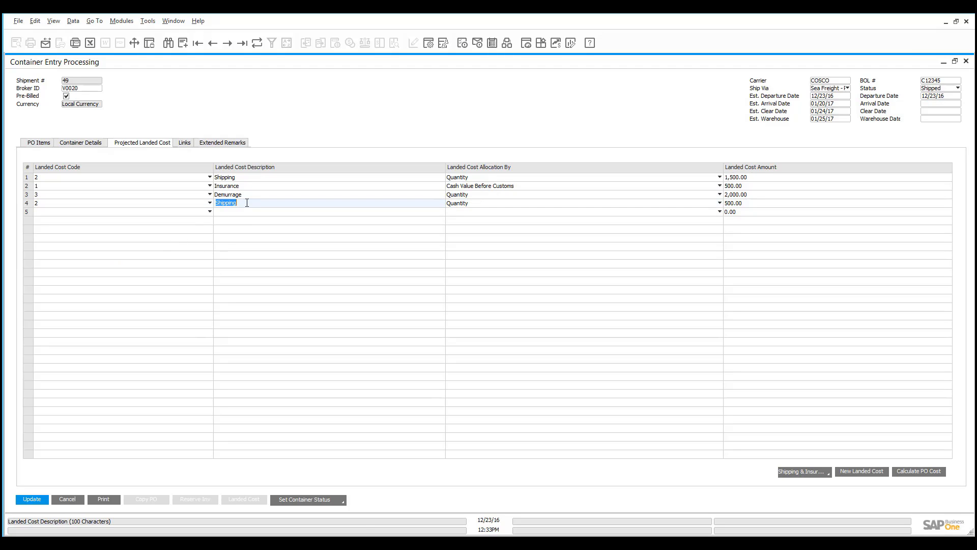
{"action": "type", "text": "In-land Freight"}
{"action": "left_click", "coordinate": [838, 202]}
{"action": "type", "text": "750"}
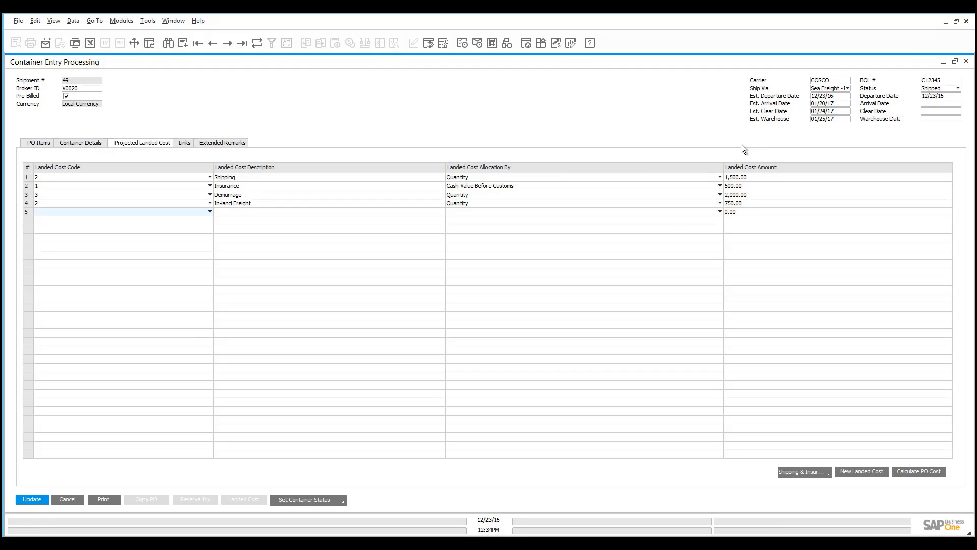
{"action": "mouse_move", "coordinate": [735, 140]}
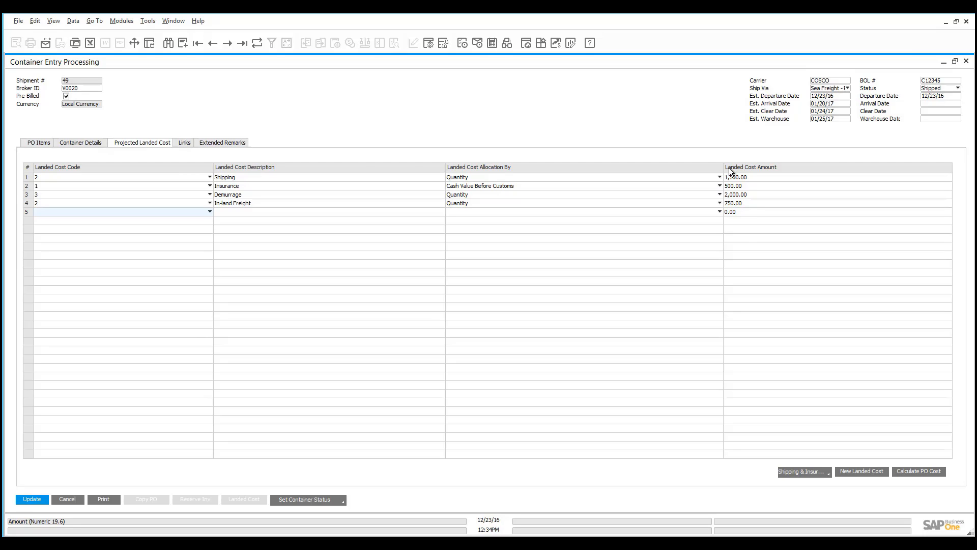
{"action": "left_click", "coordinate": [37, 142]}
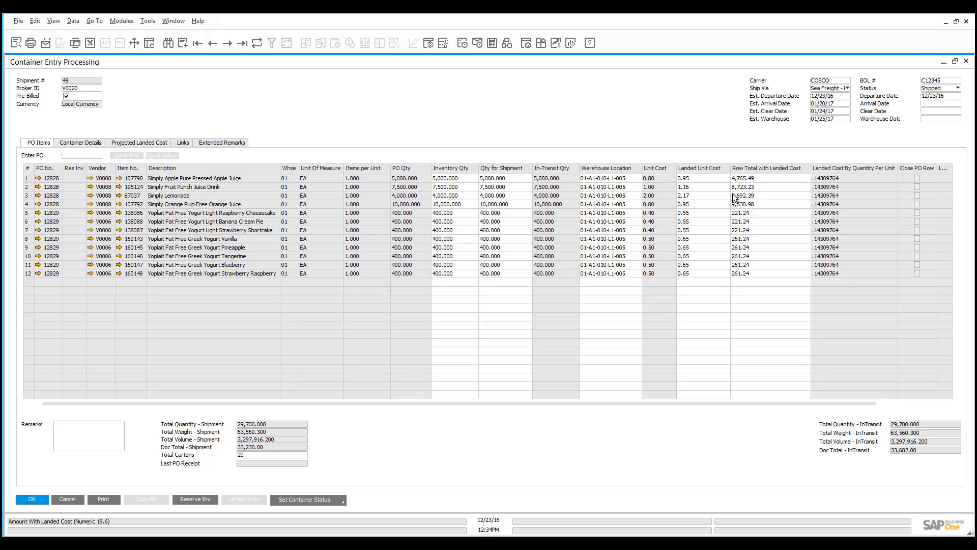
{"action": "mouse_move", "coordinate": [745, 363]}
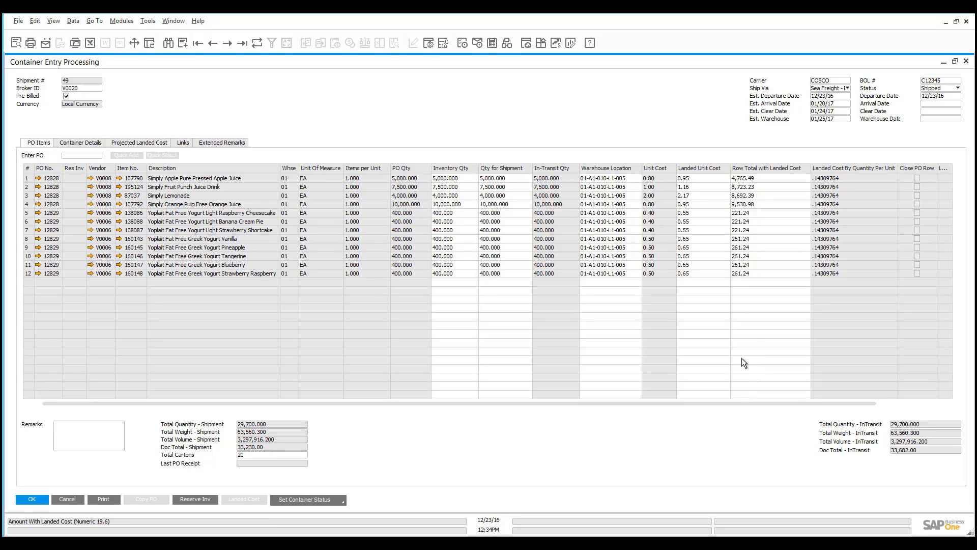
{"action": "mouse_move", "coordinate": [800, 156]}
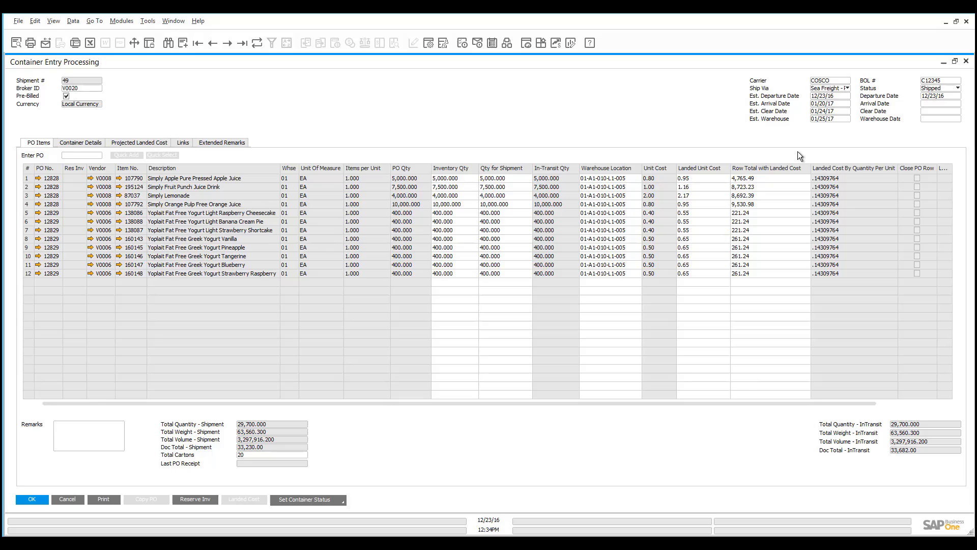
{"action": "mouse_move", "coordinate": [776, 161]}
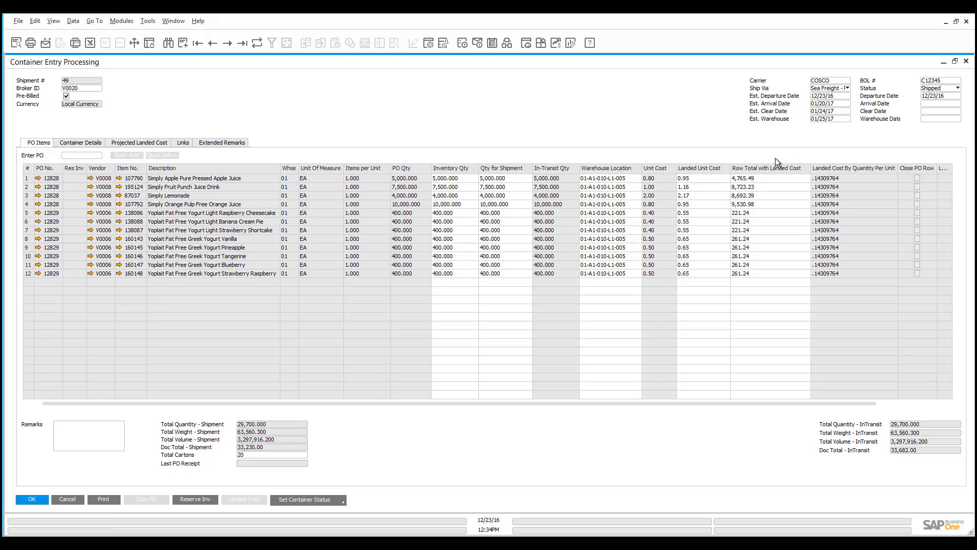
{"action": "mouse_move", "coordinate": [773, 179]}
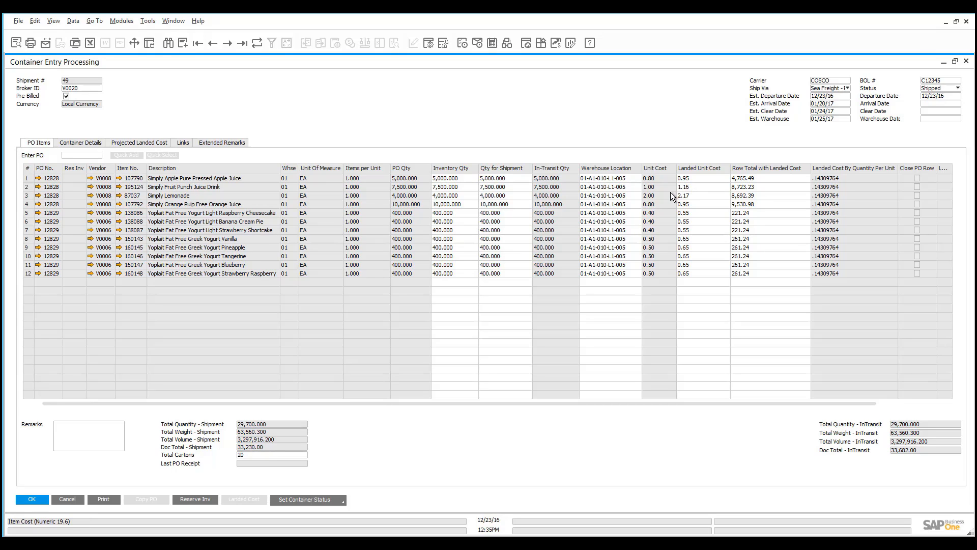
{"action": "mouse_move", "coordinate": [667, 189]}
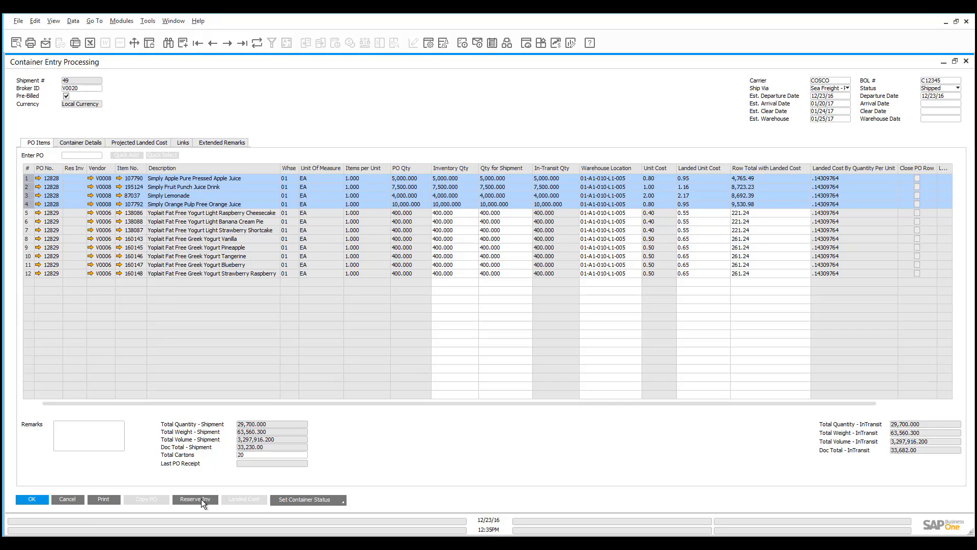
Step: Generate an A/P Reserve Invoice for the four PO 12828 rows totalling 27,500
{"action": "left_click", "coordinate": [195, 498]}
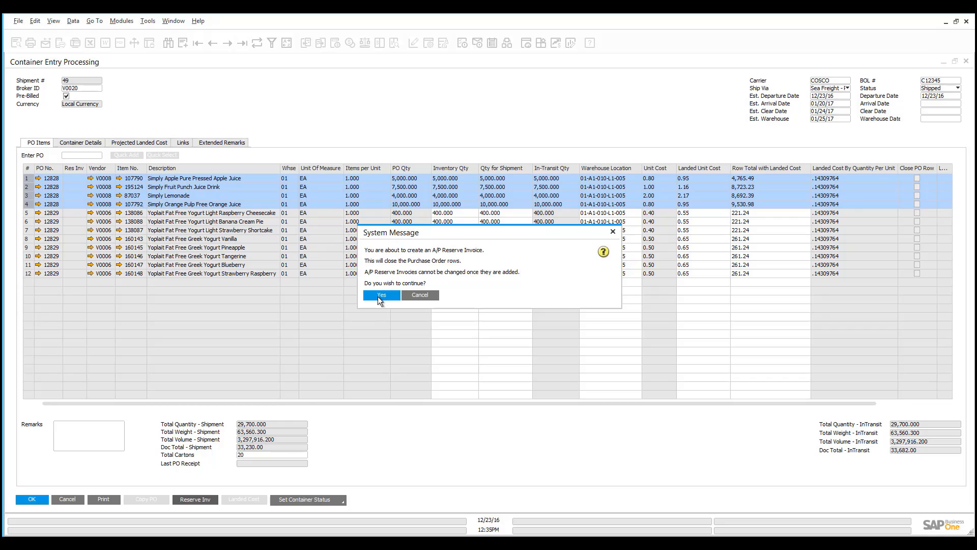
{"action": "left_click", "coordinate": [380, 295]}
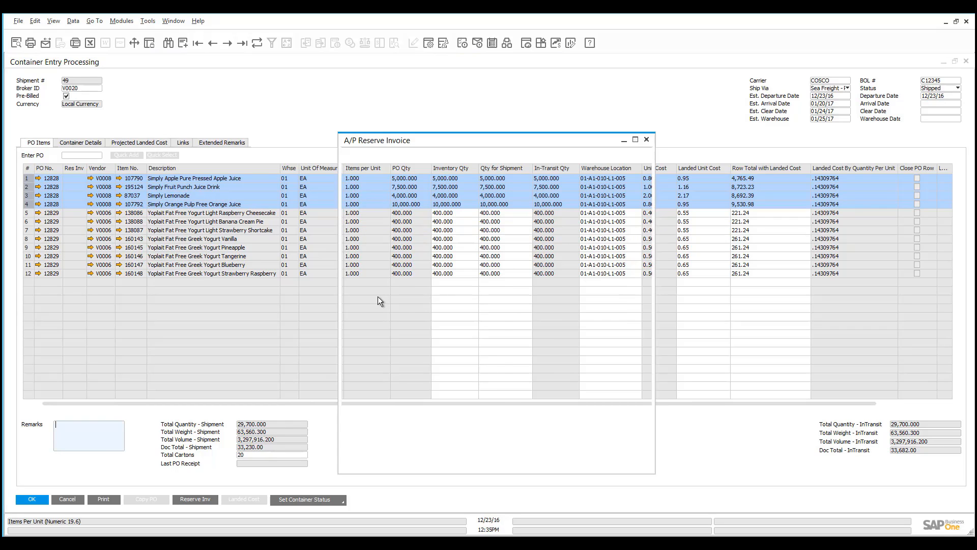
{"action": "left_click", "coordinate": [194, 499]}
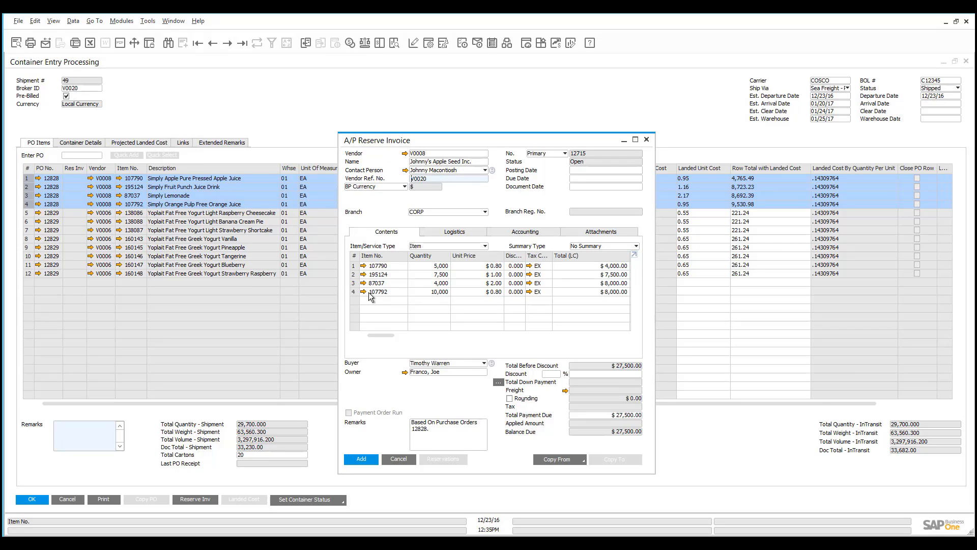
{"action": "mouse_move", "coordinate": [367, 299]}
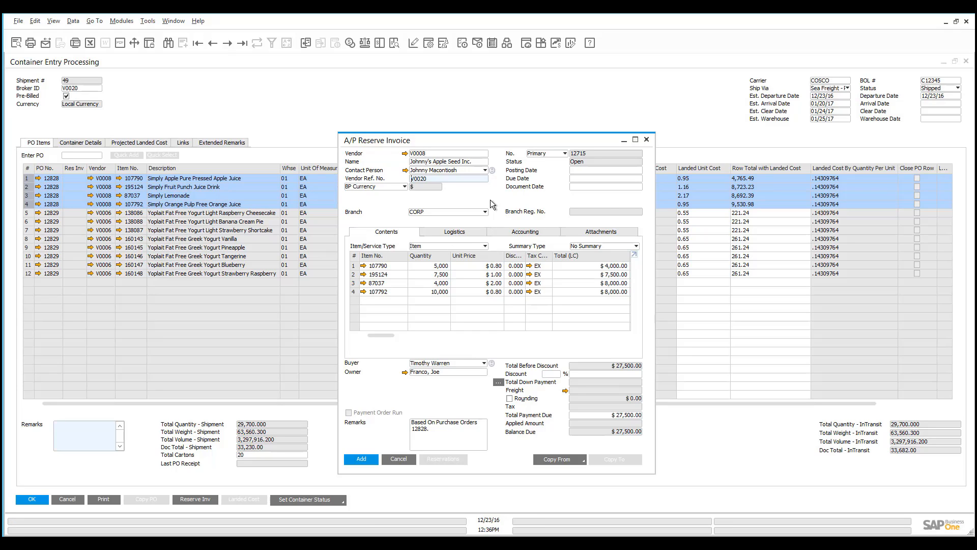
Step: Record the 27,500 payment in Payment Means as a bank transfer dated 12/23/16
{"action": "right_click", "coordinate": [468, 206]}
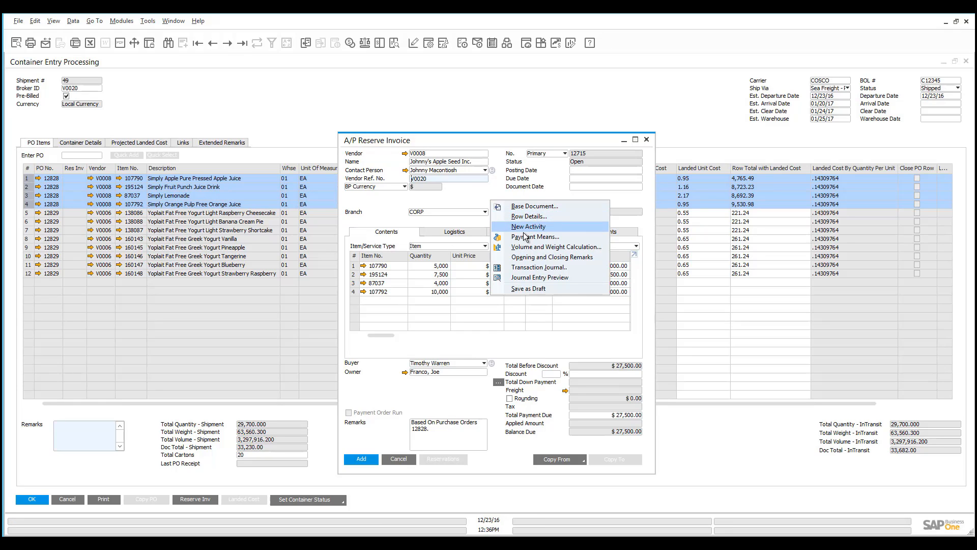
{"action": "left_click", "coordinate": [536, 236]}
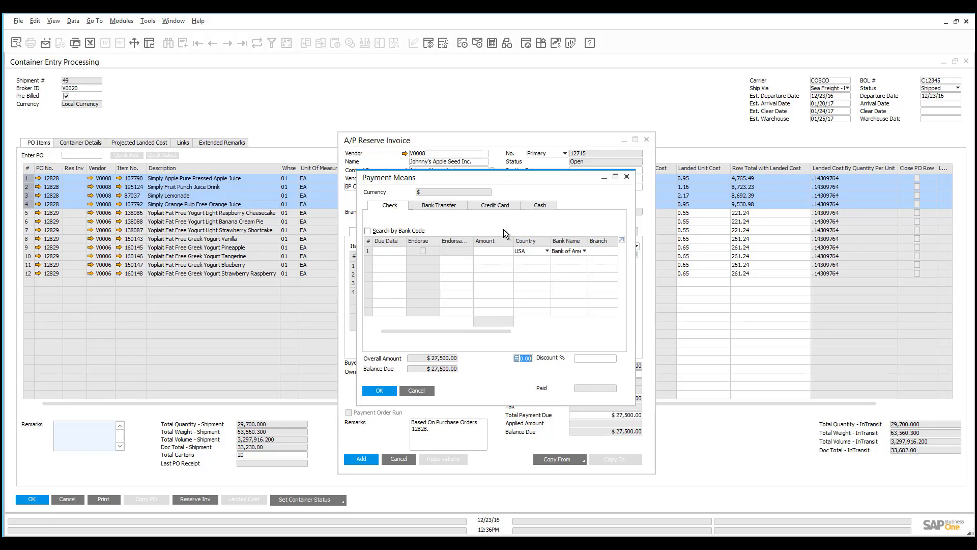
{"action": "mouse_move", "coordinate": [496, 217]}
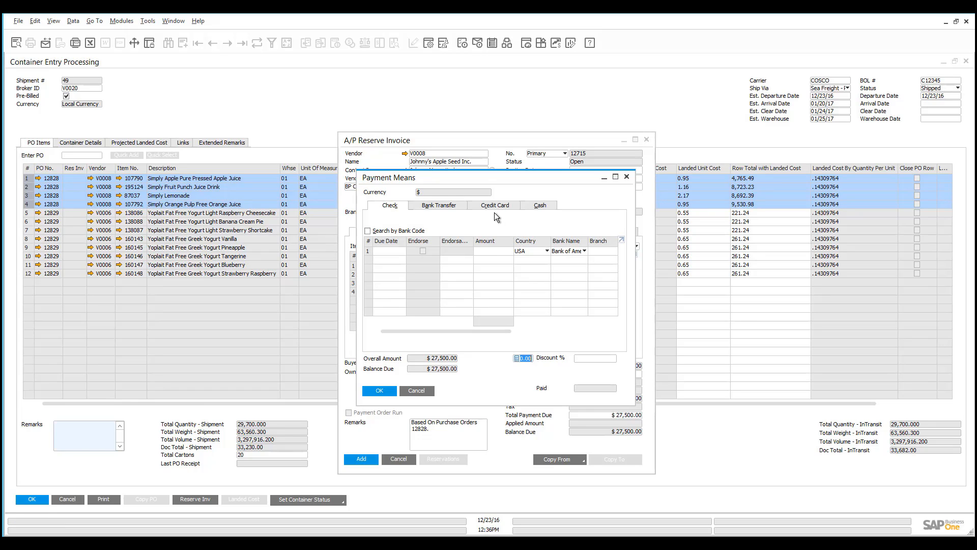
{"action": "left_click", "coordinate": [439, 204]}
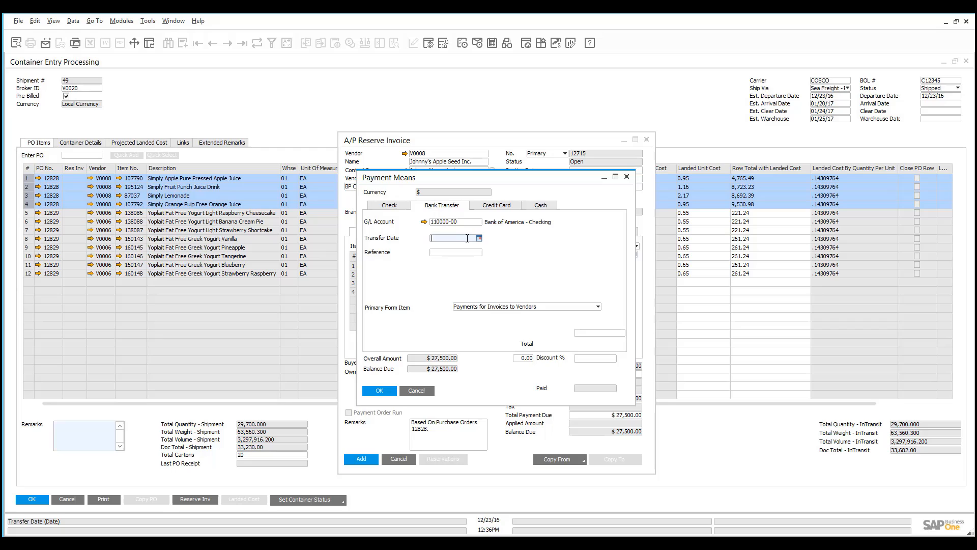
{"action": "type", "text": "12/23/16"}
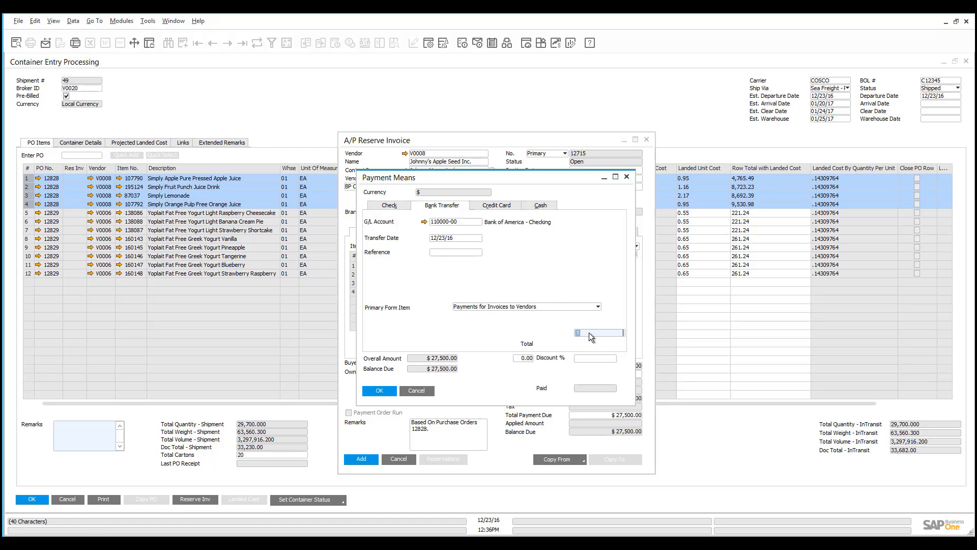
{"action": "left_click", "coordinate": [602, 332]}
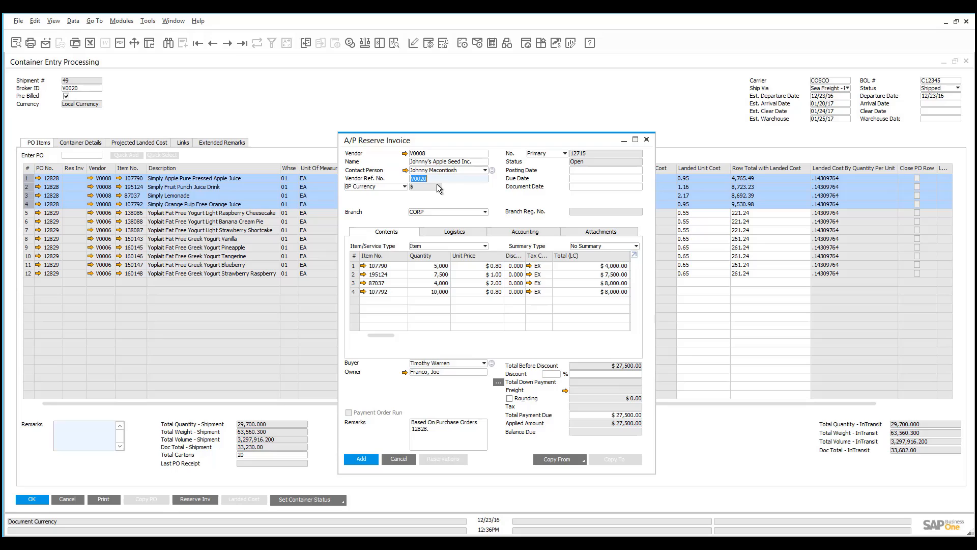
Step: Add reserve invoice 12715 with vendor ref WTref12345 and posting date 12/23/16
{"action": "type", "text": "W"}
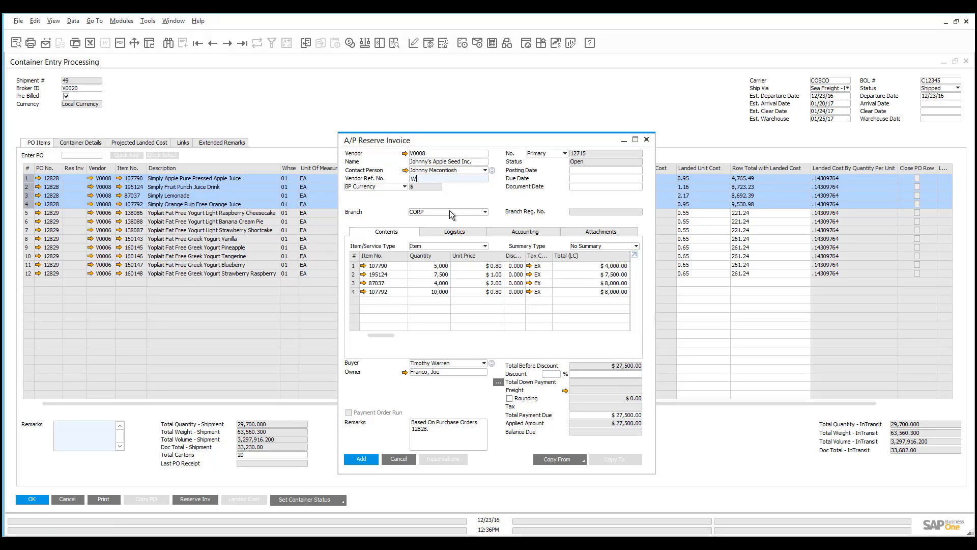
{"action": "type", "text": "Tref12345"}
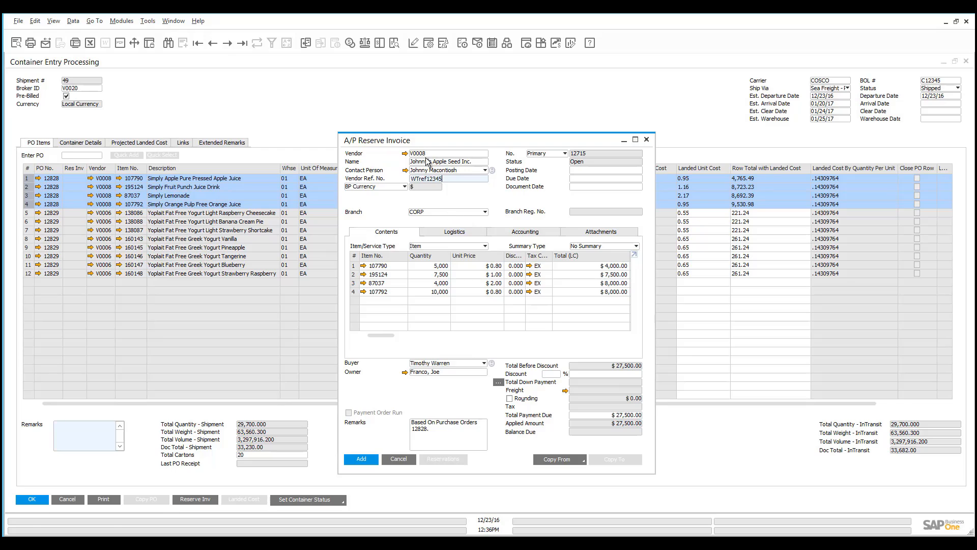
{"action": "mouse_move", "coordinate": [584, 175]}
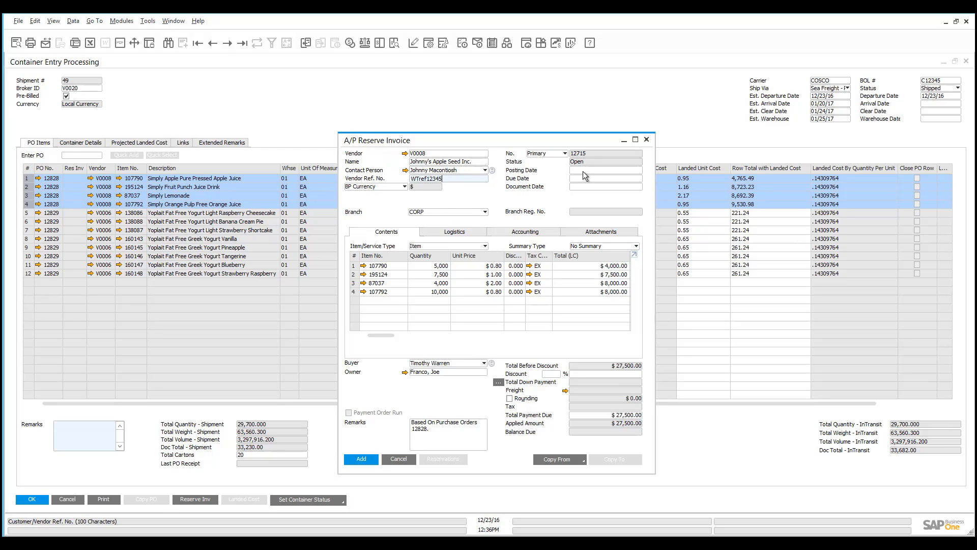
{"action": "left_click", "coordinate": [602, 177]}
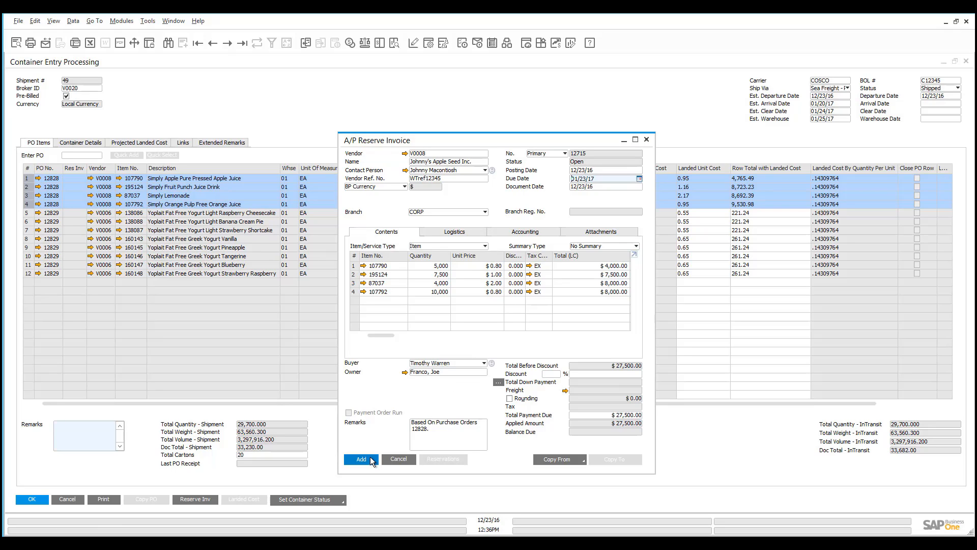
{"action": "left_click", "coordinate": [361, 459]}
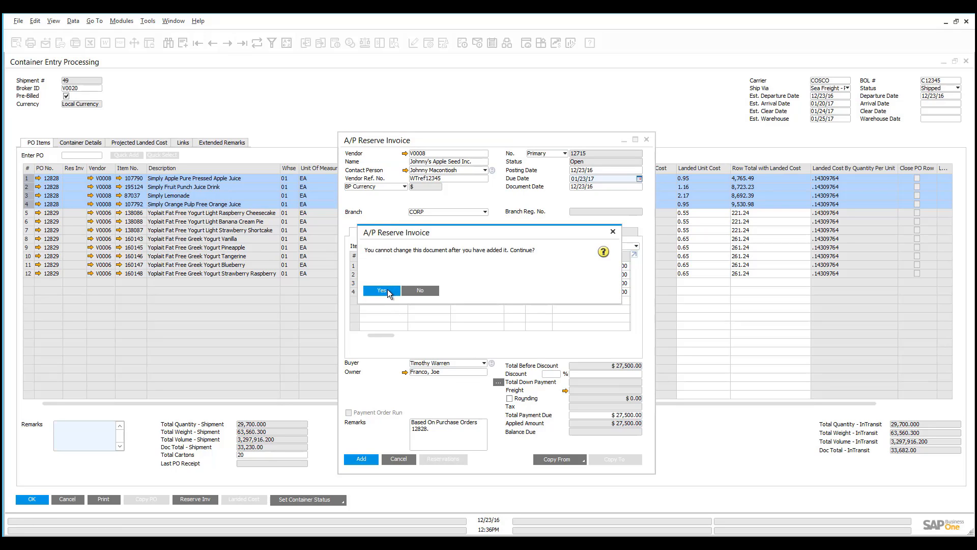
{"action": "left_click", "coordinate": [380, 290]}
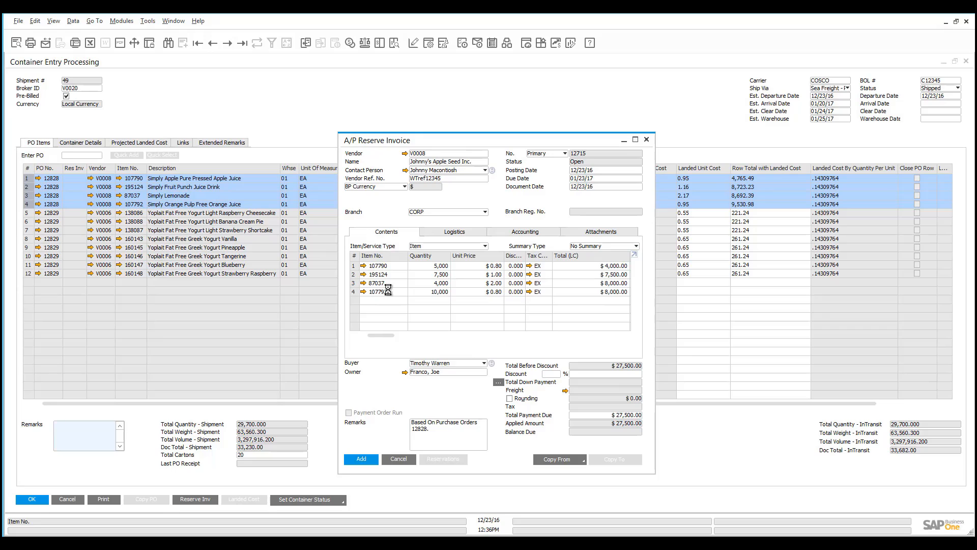
{"action": "left_click", "coordinate": [361, 459]}
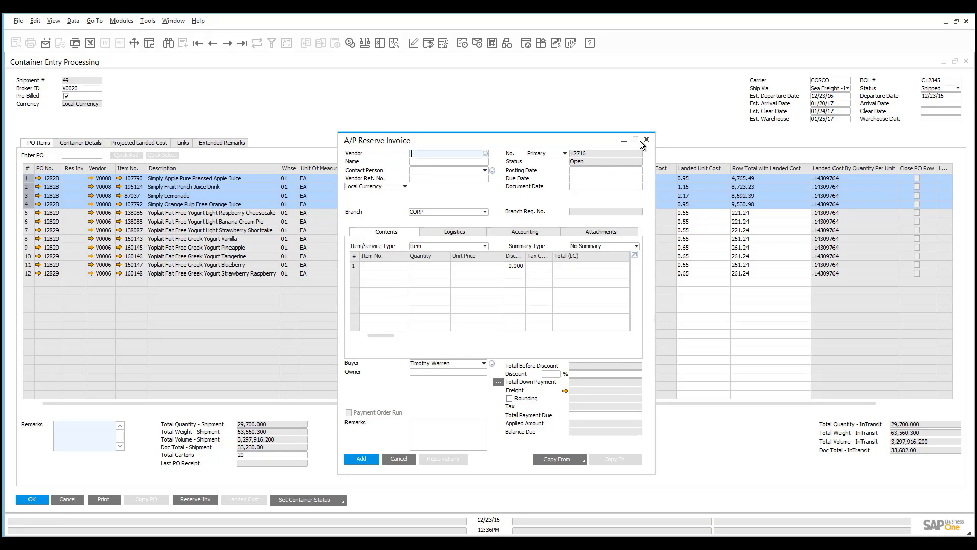
Step: Close the invoice and reload shipment 49 so its PO 12828 rows show reserve invoice 12715
{"action": "left_click", "coordinate": [646, 140]}
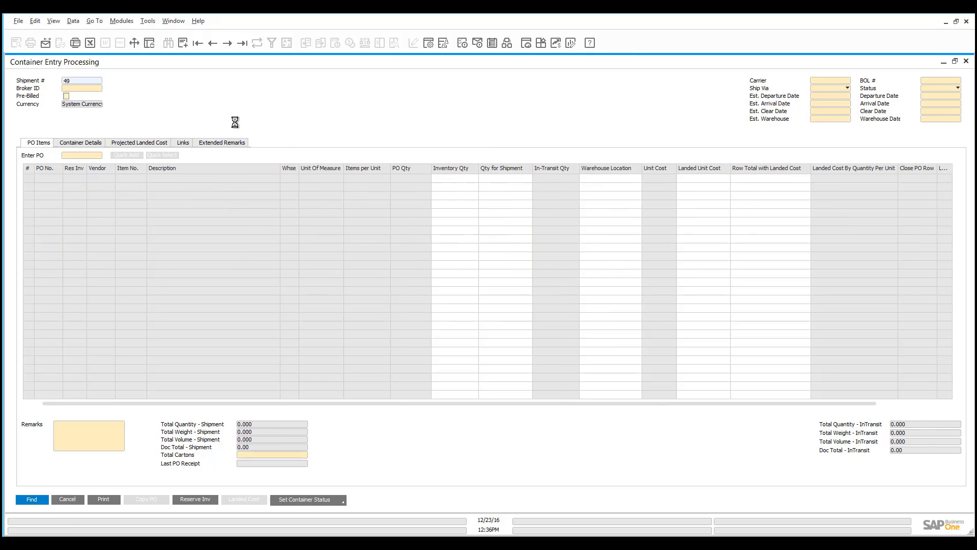
{"action": "left_click", "coordinate": [31, 499]}
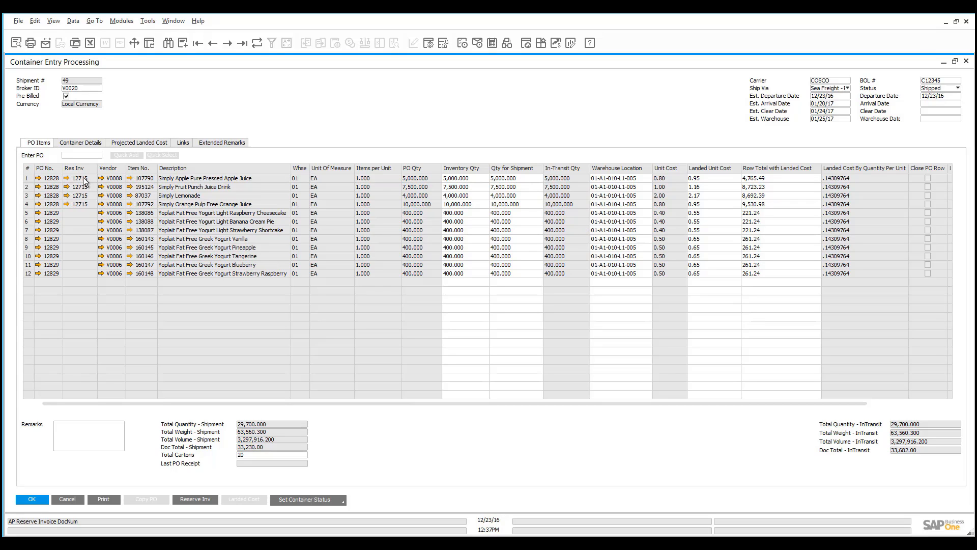
{"action": "mouse_move", "coordinate": [95, 171]}
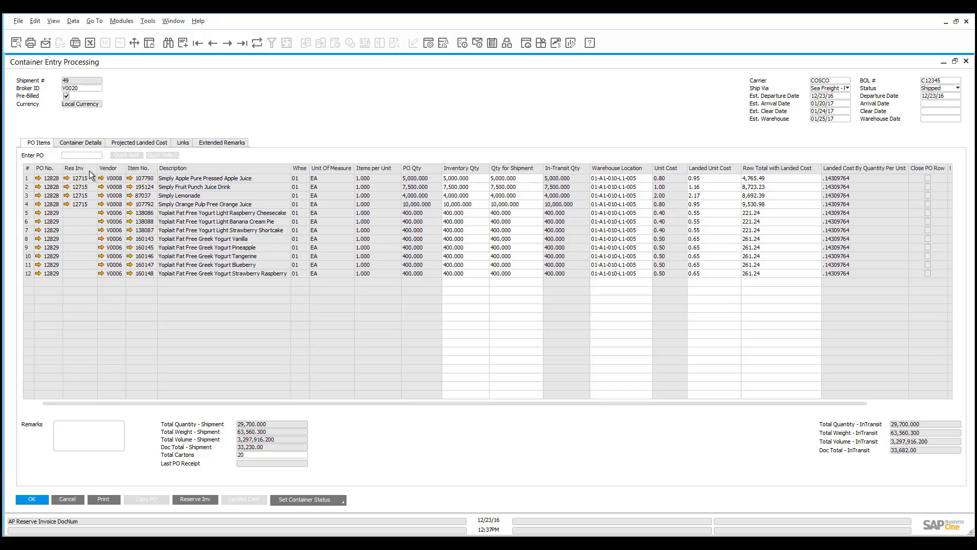
{"action": "mouse_move", "coordinate": [94, 194]}
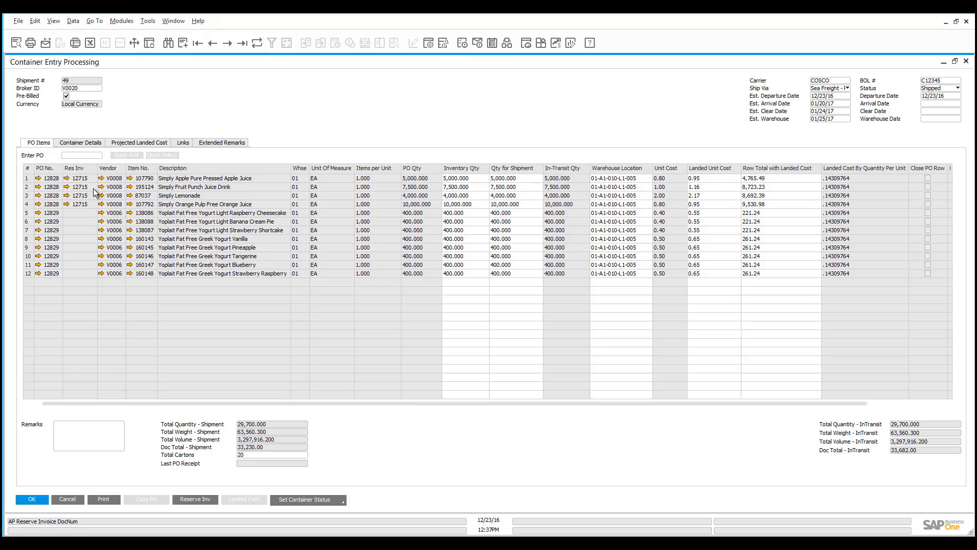
{"action": "mouse_move", "coordinate": [111, 199]}
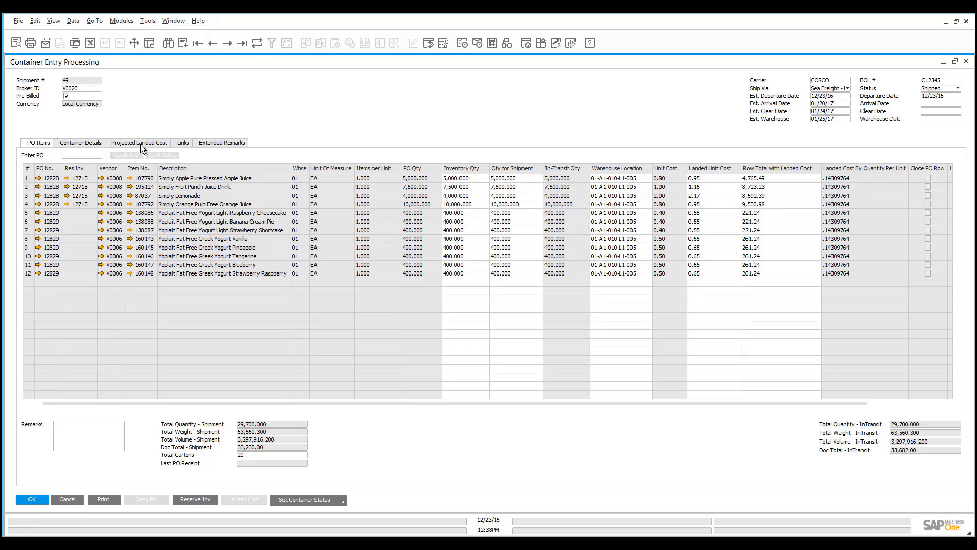
{"action": "left_click", "coordinate": [138, 143]}
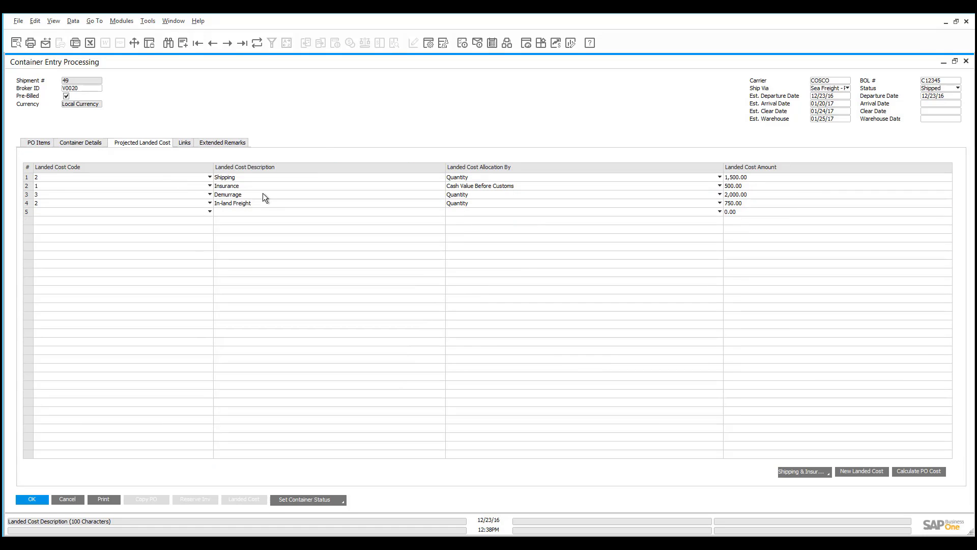
{"action": "mouse_move", "coordinate": [573, 160]}
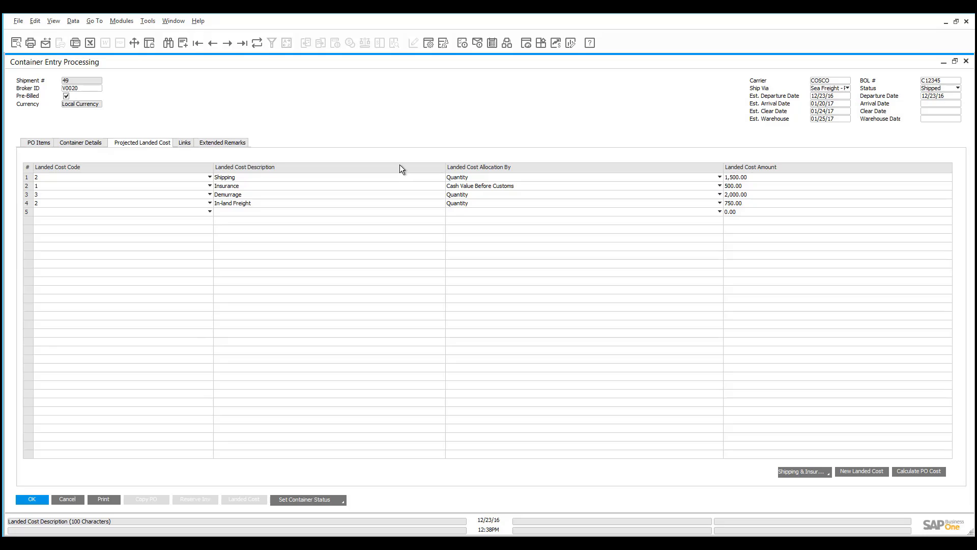
{"action": "left_click", "coordinate": [83, 142]}
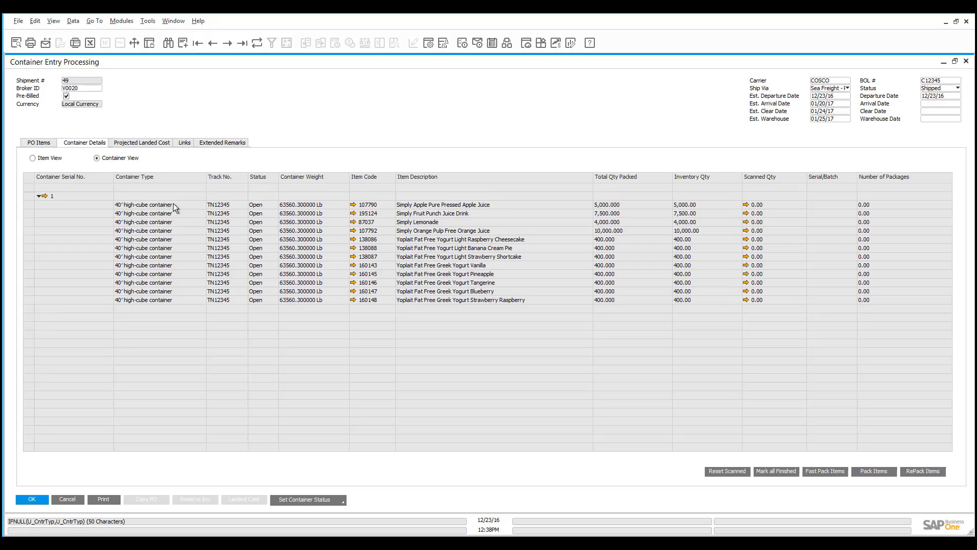
{"action": "left_click", "coordinate": [38, 143]}
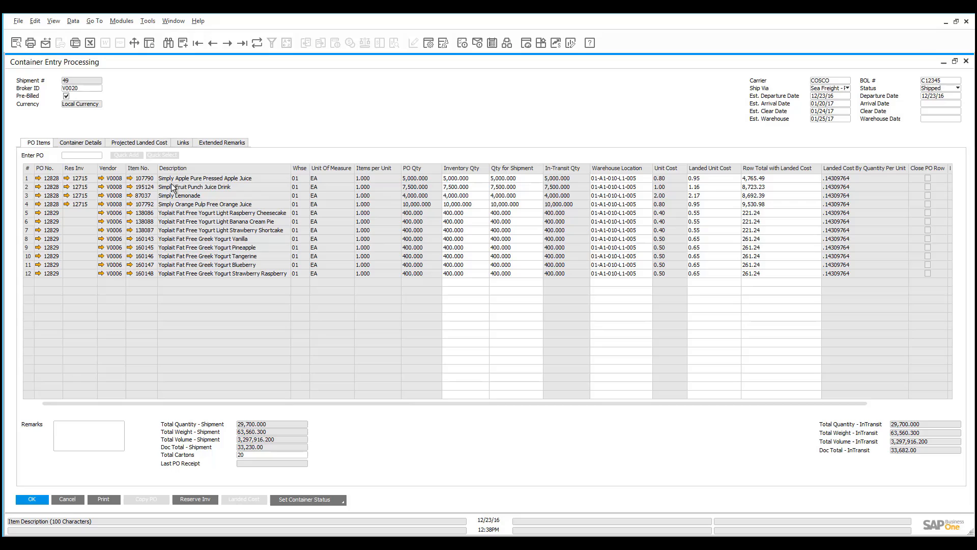
{"action": "mouse_move", "coordinate": [213, 263]}
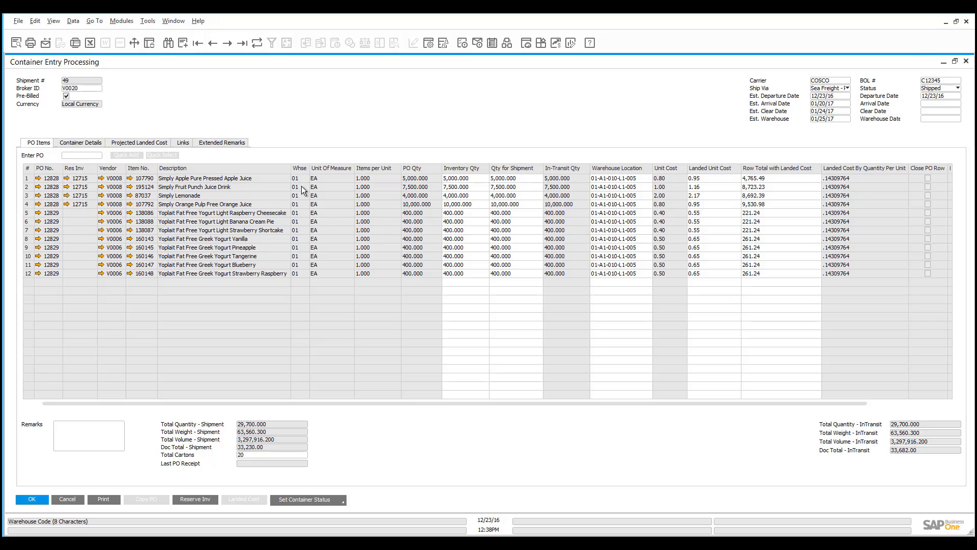
{"action": "mouse_move", "coordinate": [202, 147]}
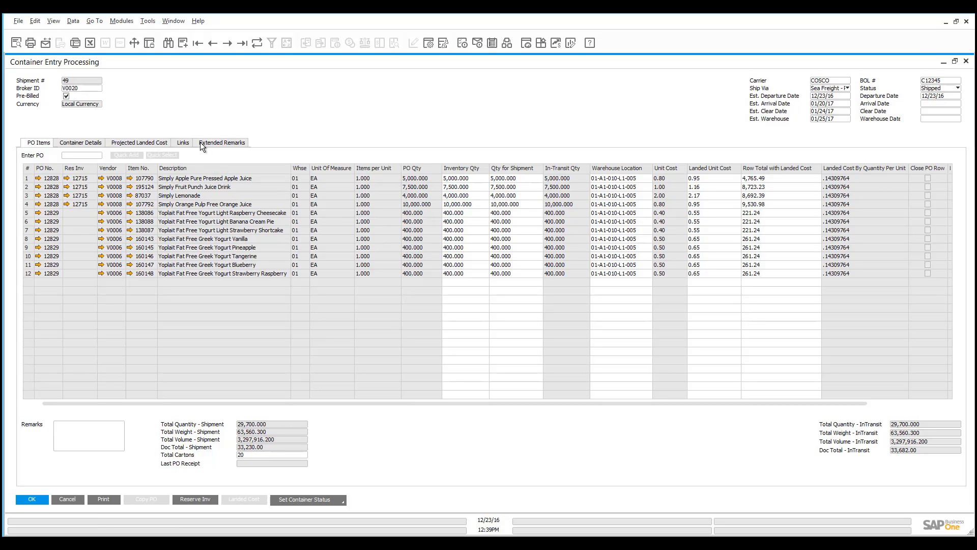